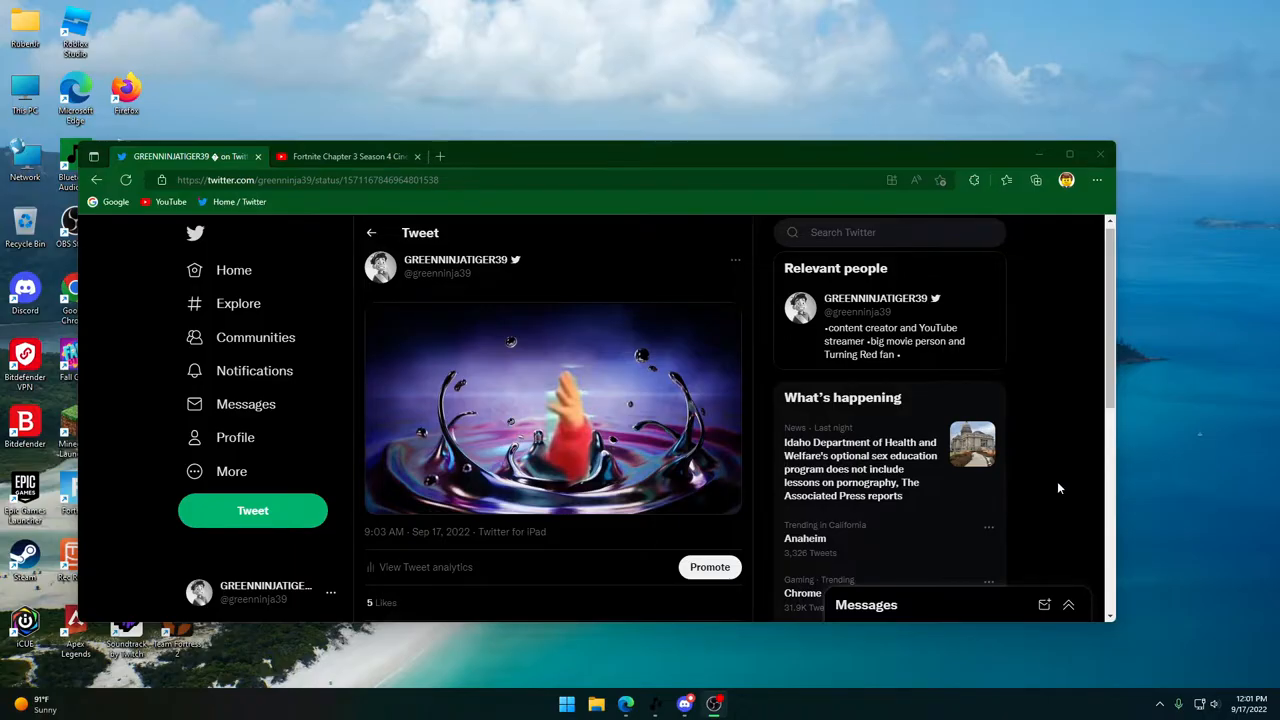
Open your own Twitter profile from the Profile link in the sidebar
left_click(236, 437)
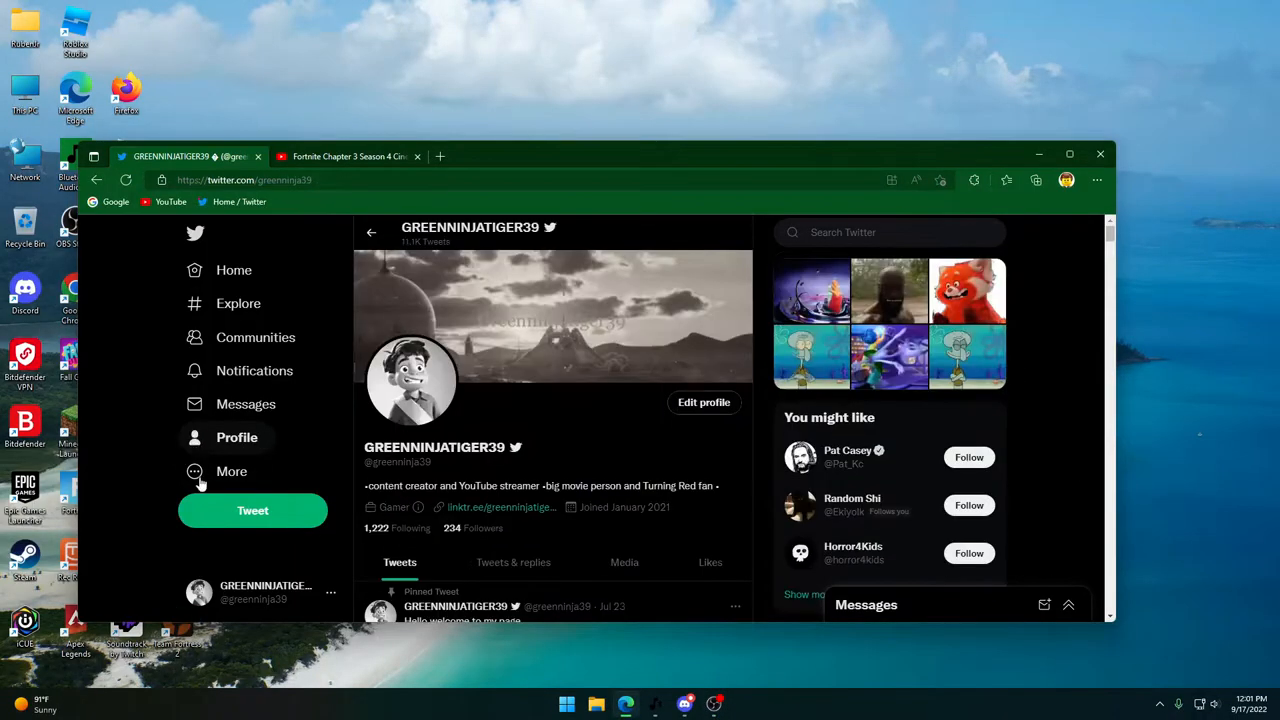
mouse_move(140, 490)
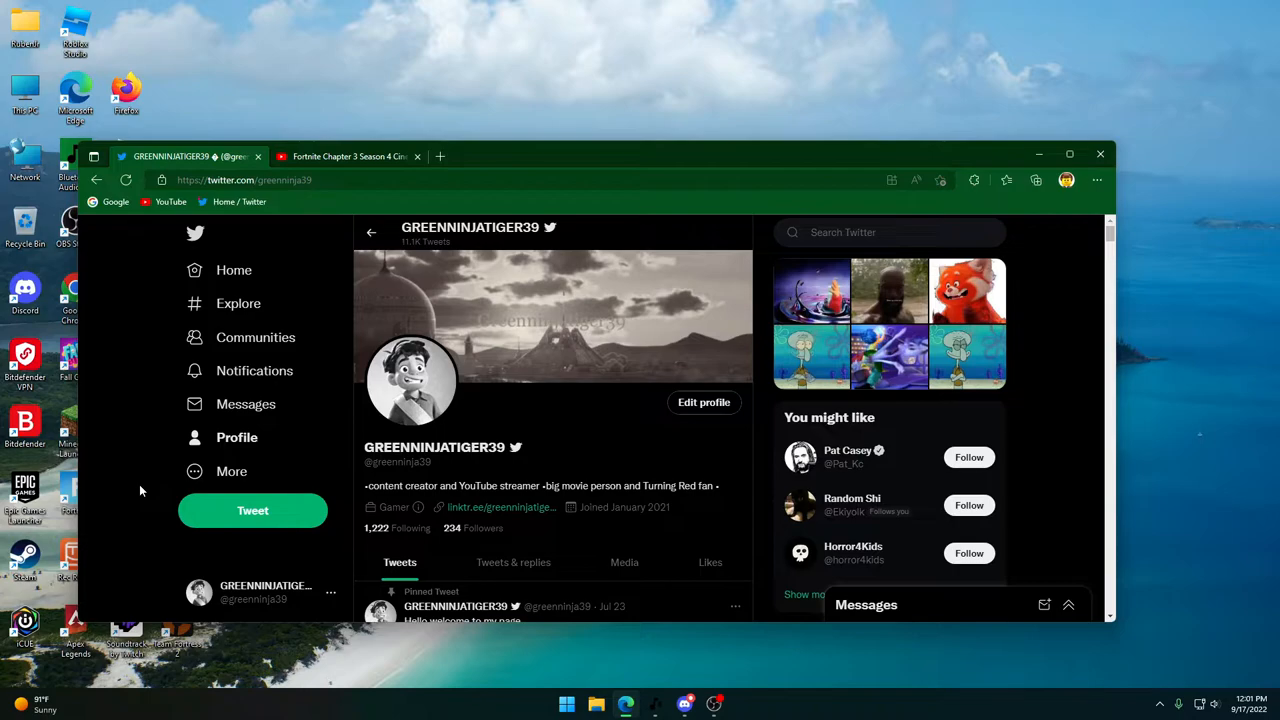
Switch to the YouTube tab with the Fortnite Chapter 3 Season 4 Cinematic Trailer premiere
left_click(350, 156)
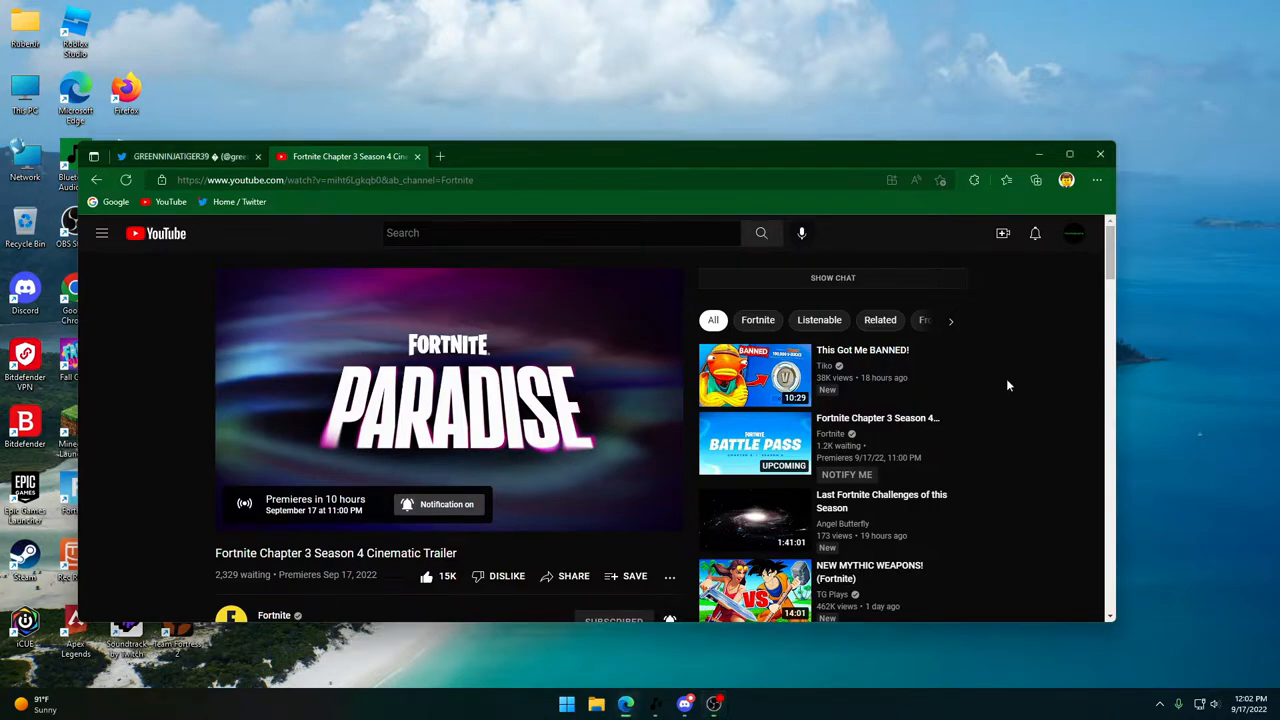
mouse_move(441, 156)
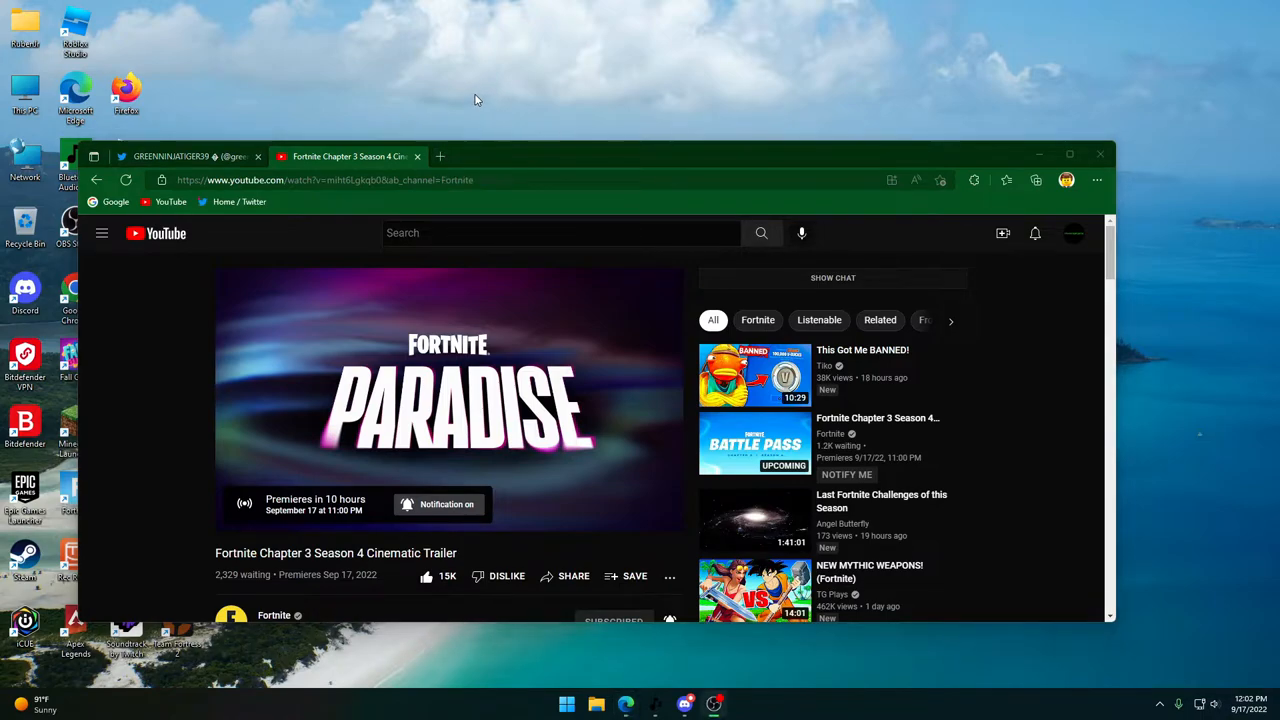
mouse_move(322, 202)
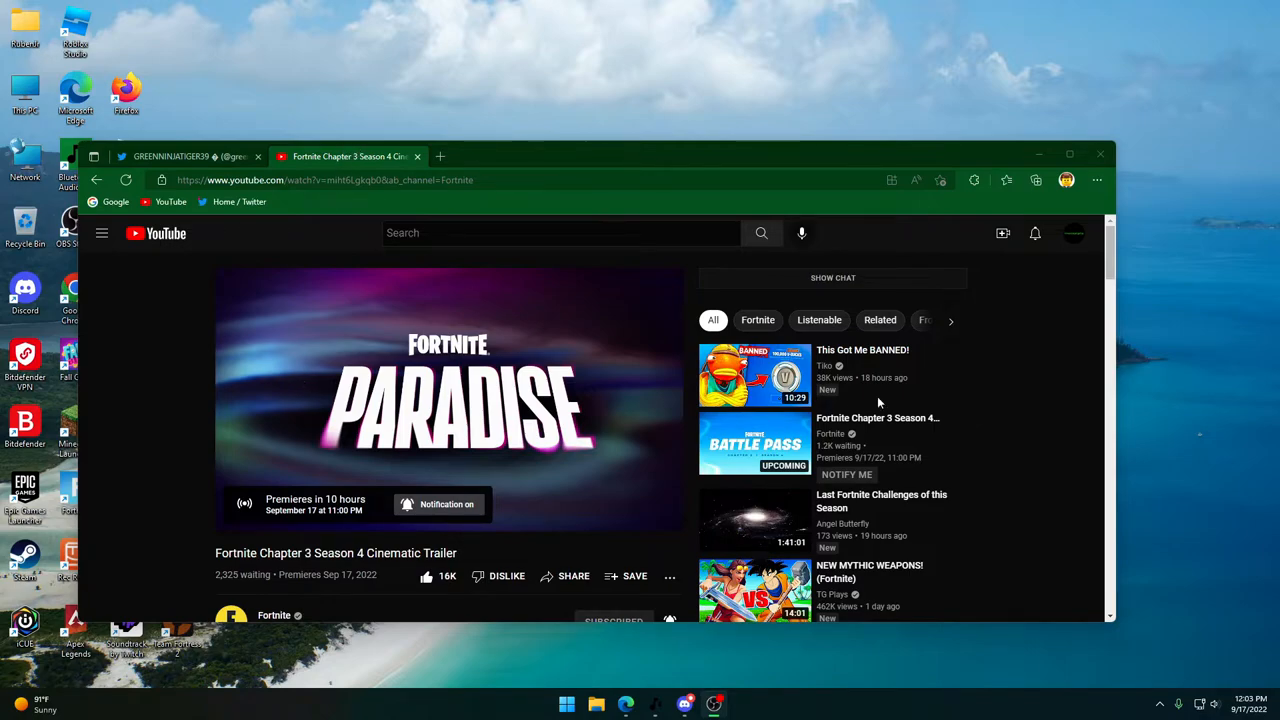
Glance at Twitter notifications, then open your own profile page
left_click(185, 156)
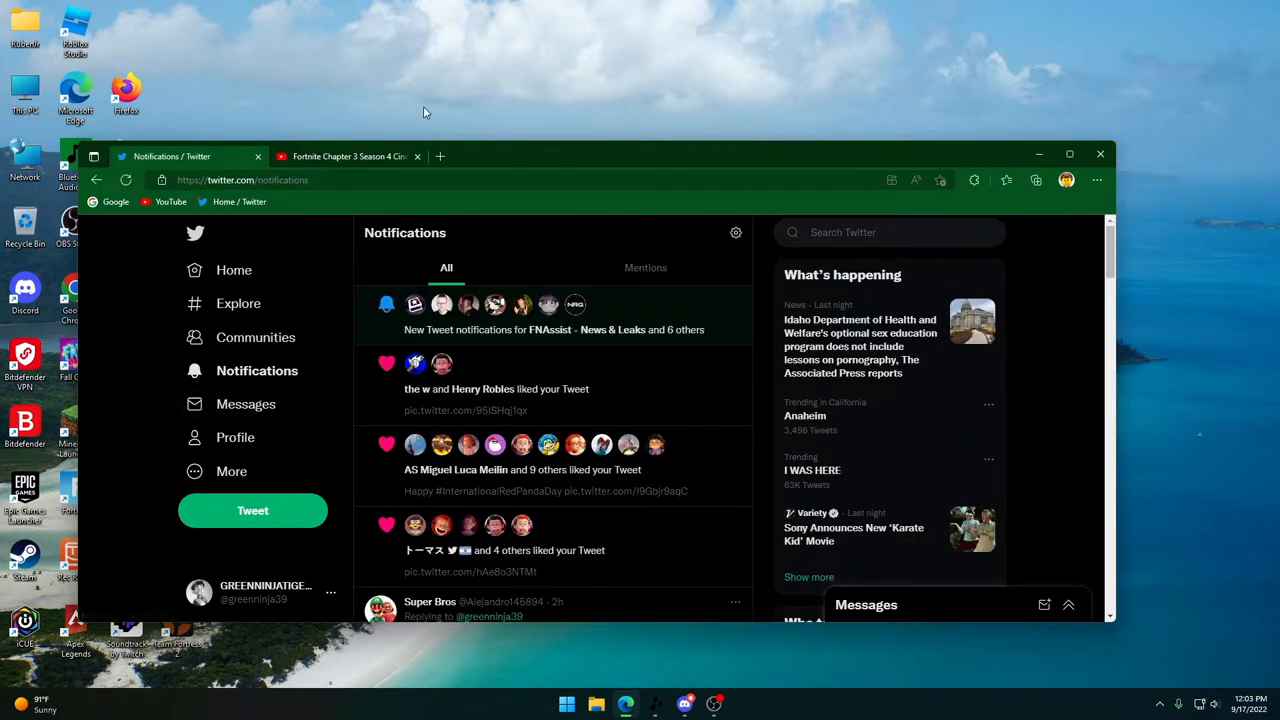
mouse_move(965, 366)
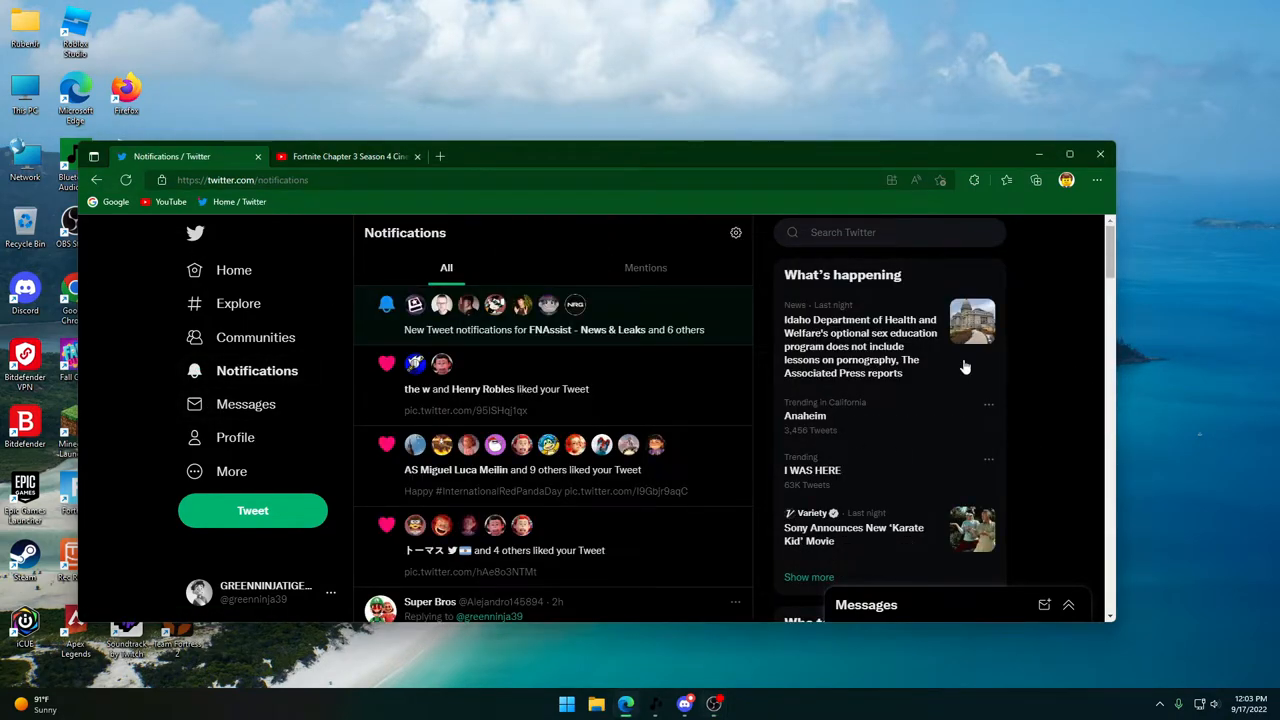
left_click(234, 270)
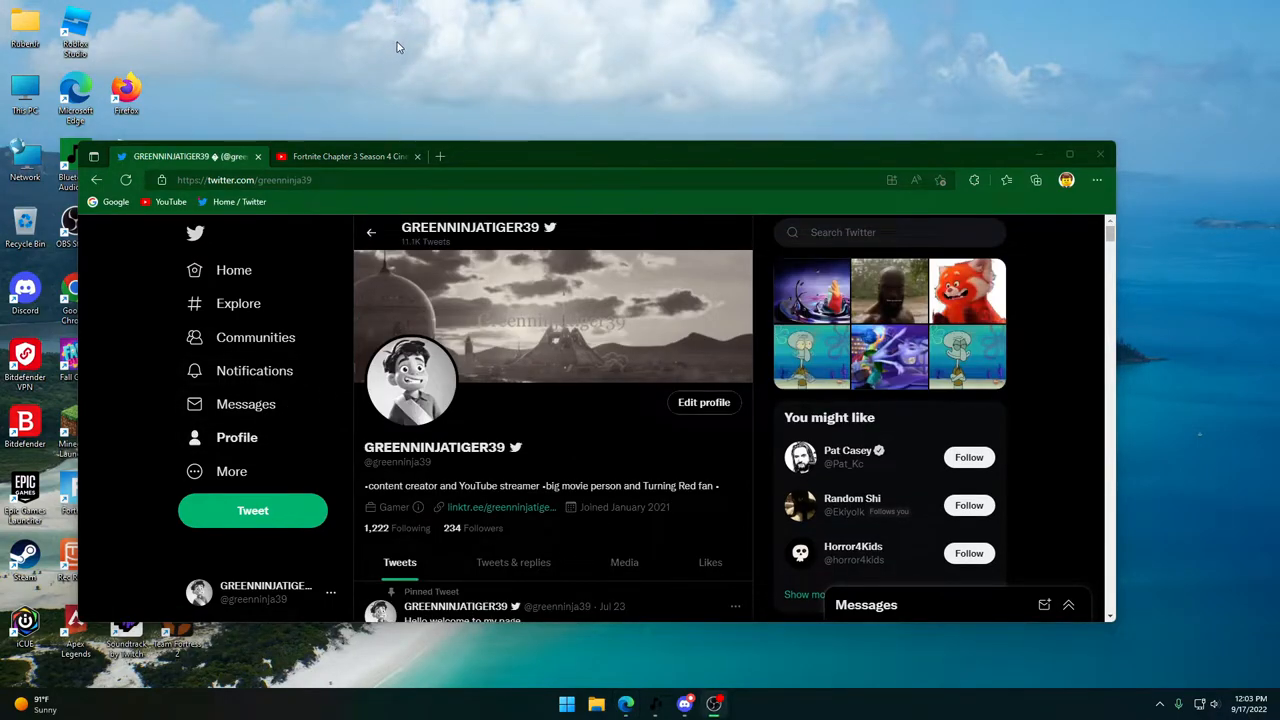
mouse_move(740, 343)
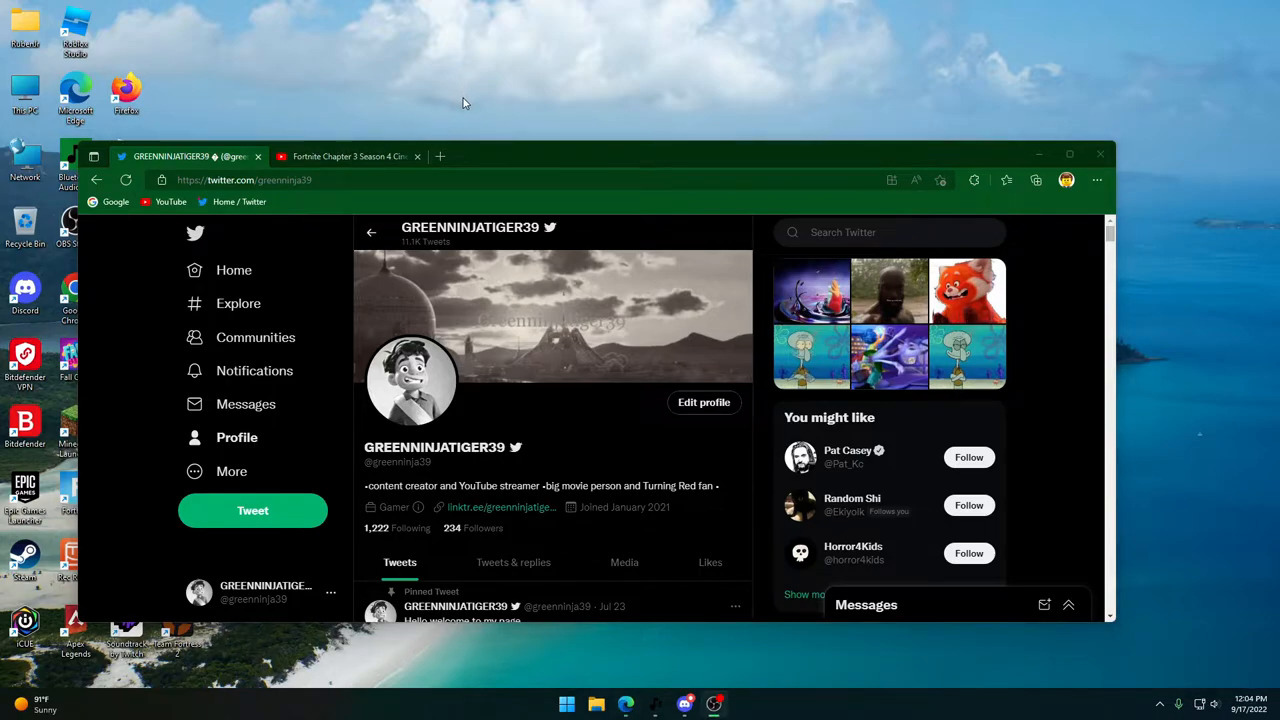
mouse_move(475, 134)
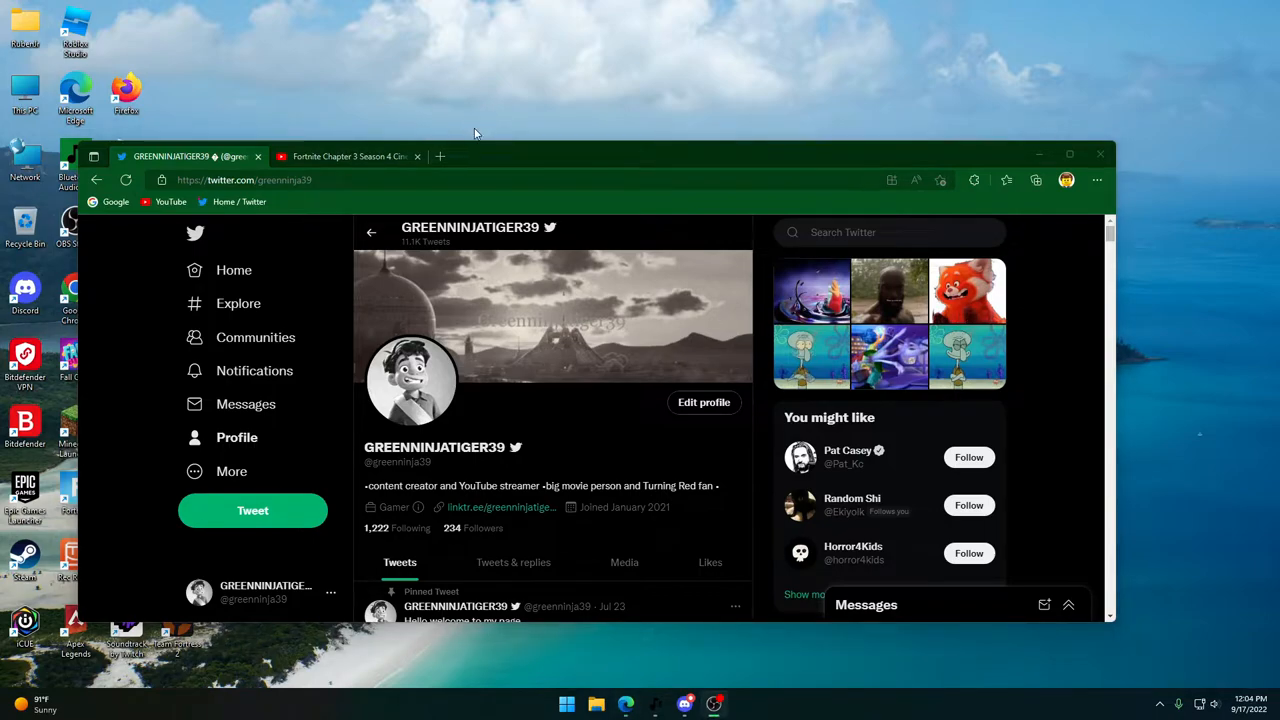
mouse_move(520, 589)
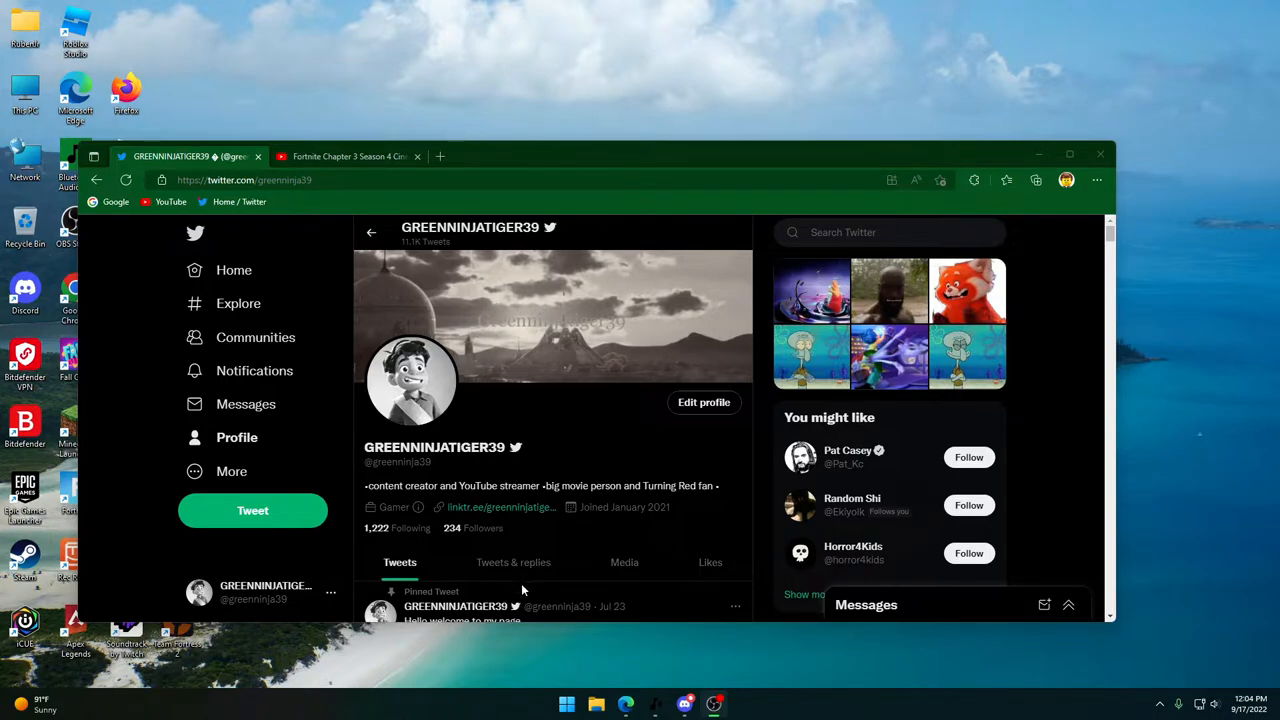
mouse_move(553, 541)
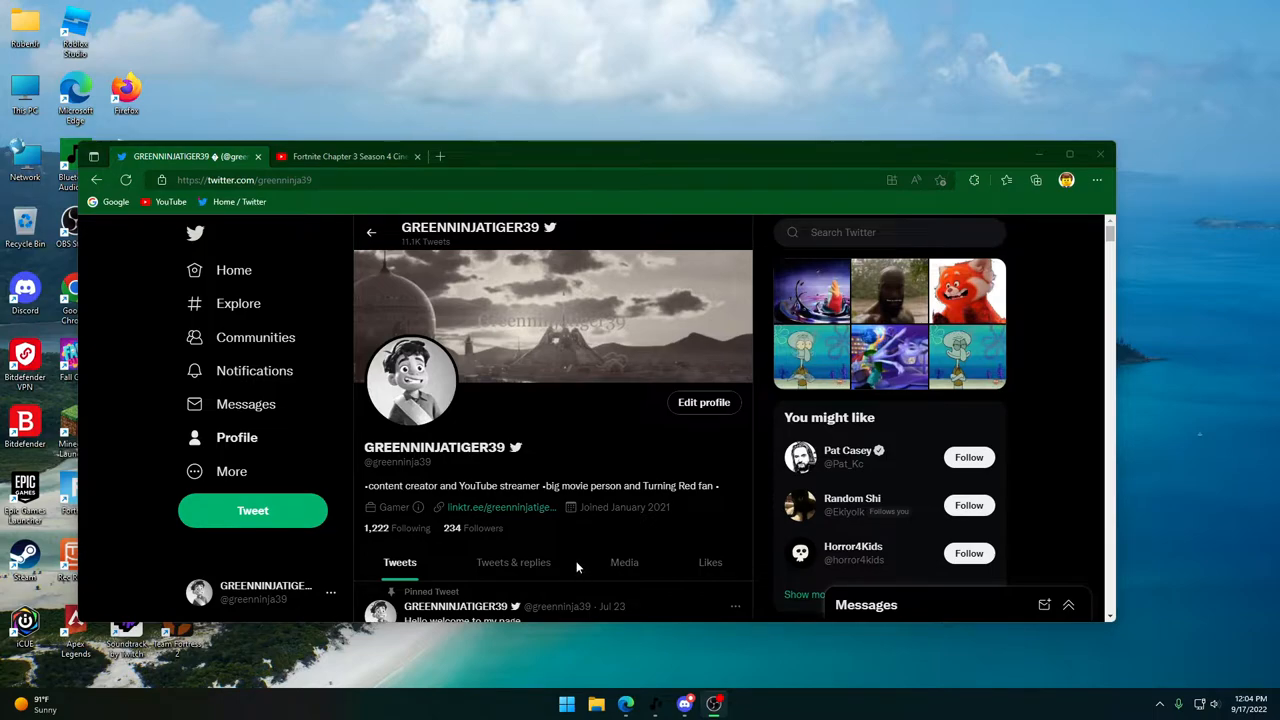
mouse_move(578, 566)
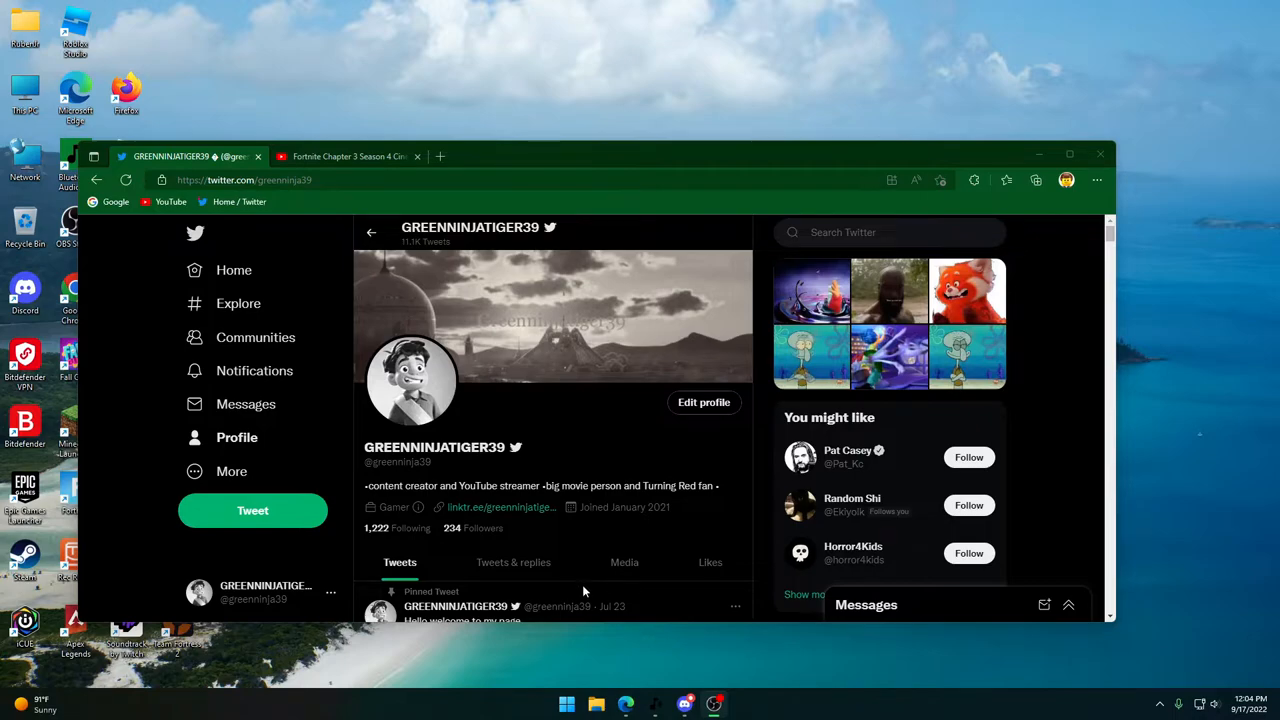
mouse_move(435, 485)
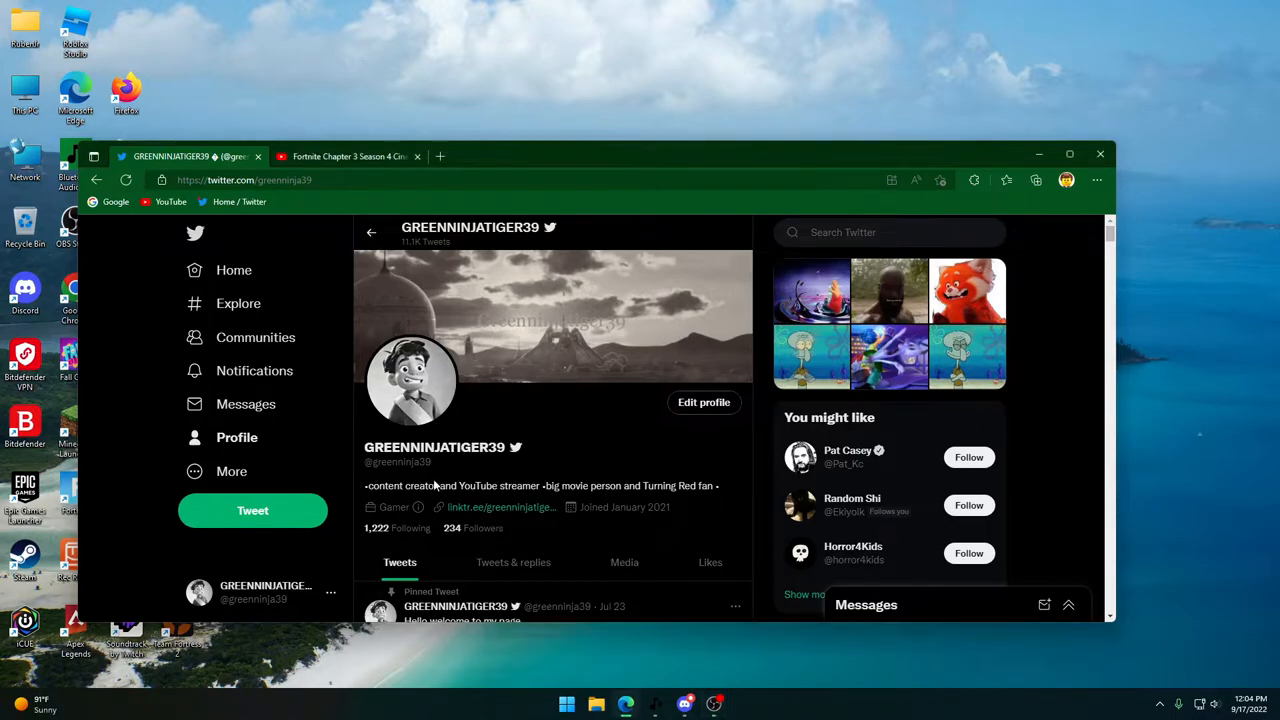
scroll("down", 3)
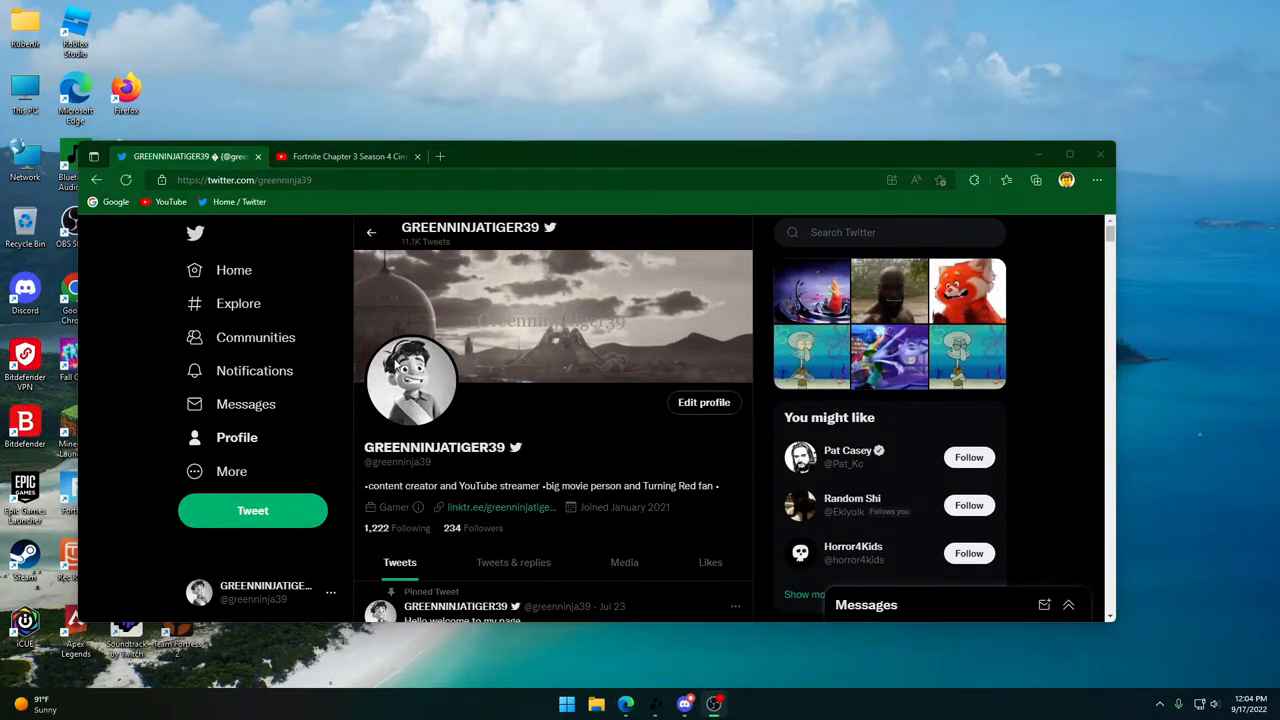
mouse_move(990, 284)
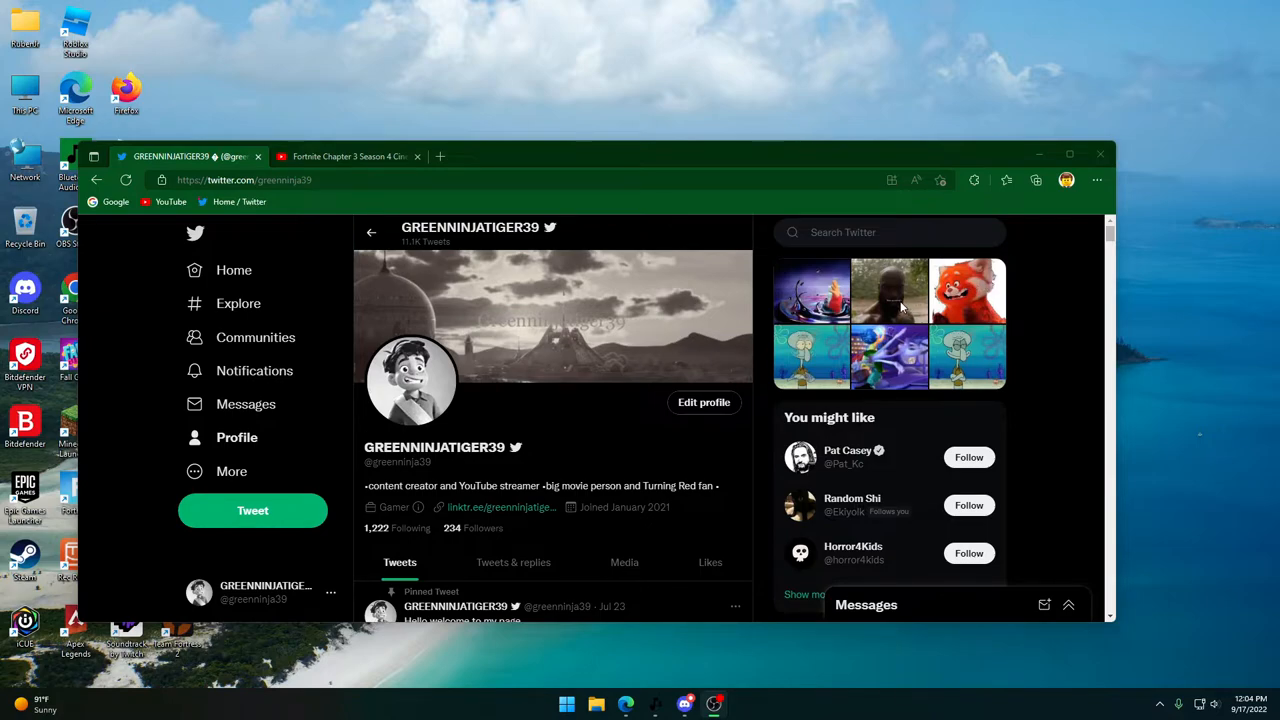
mouse_move(660, 426)
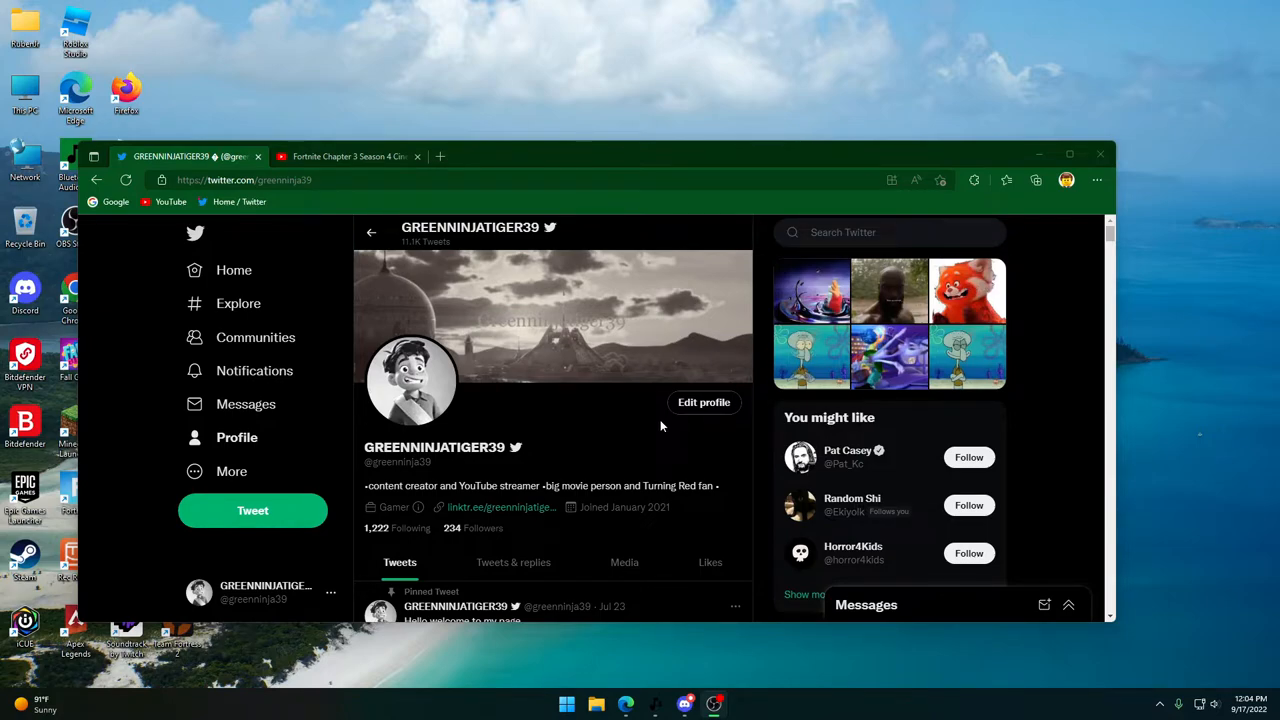
mouse_move(765, 540)
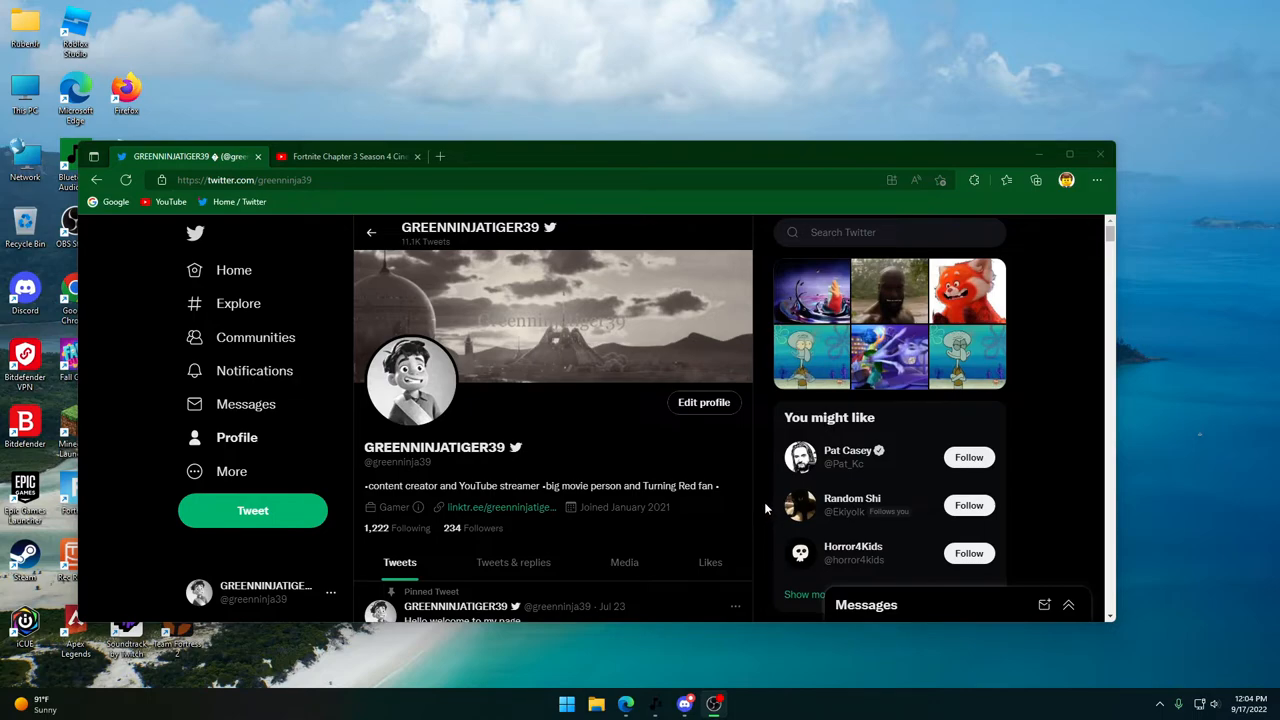
mouse_move(800, 552)
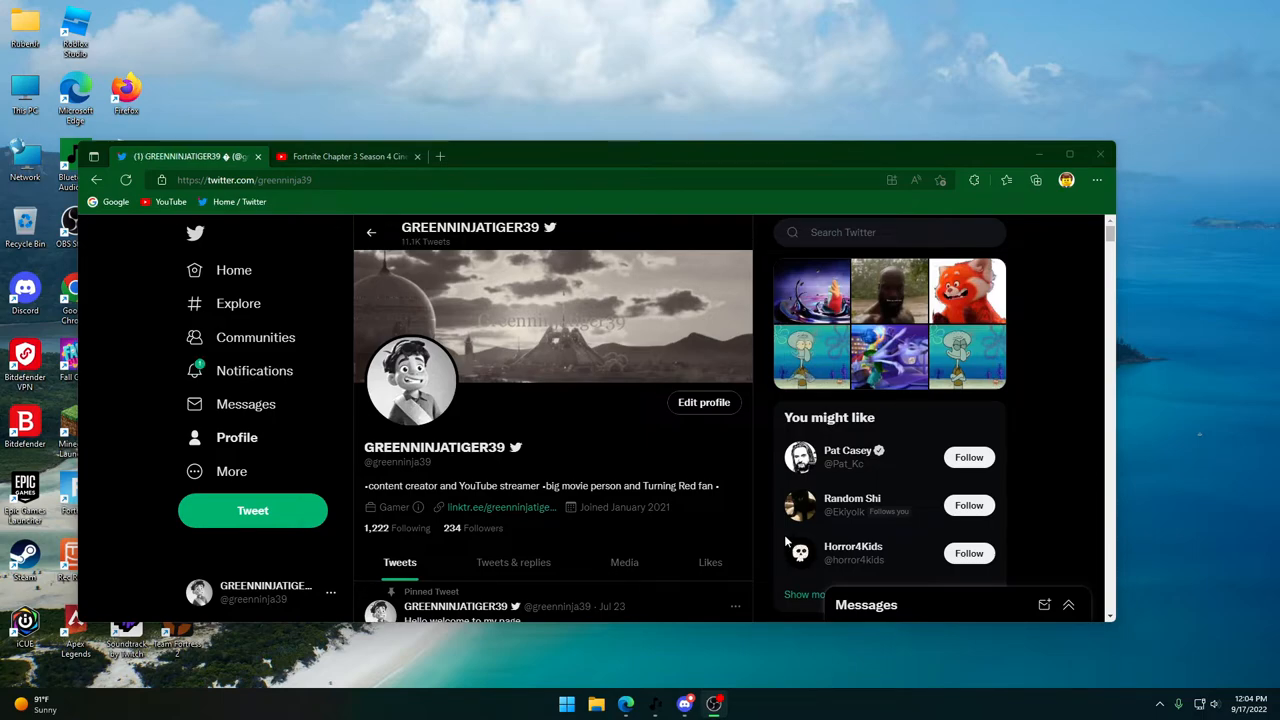
mouse_move(688, 438)
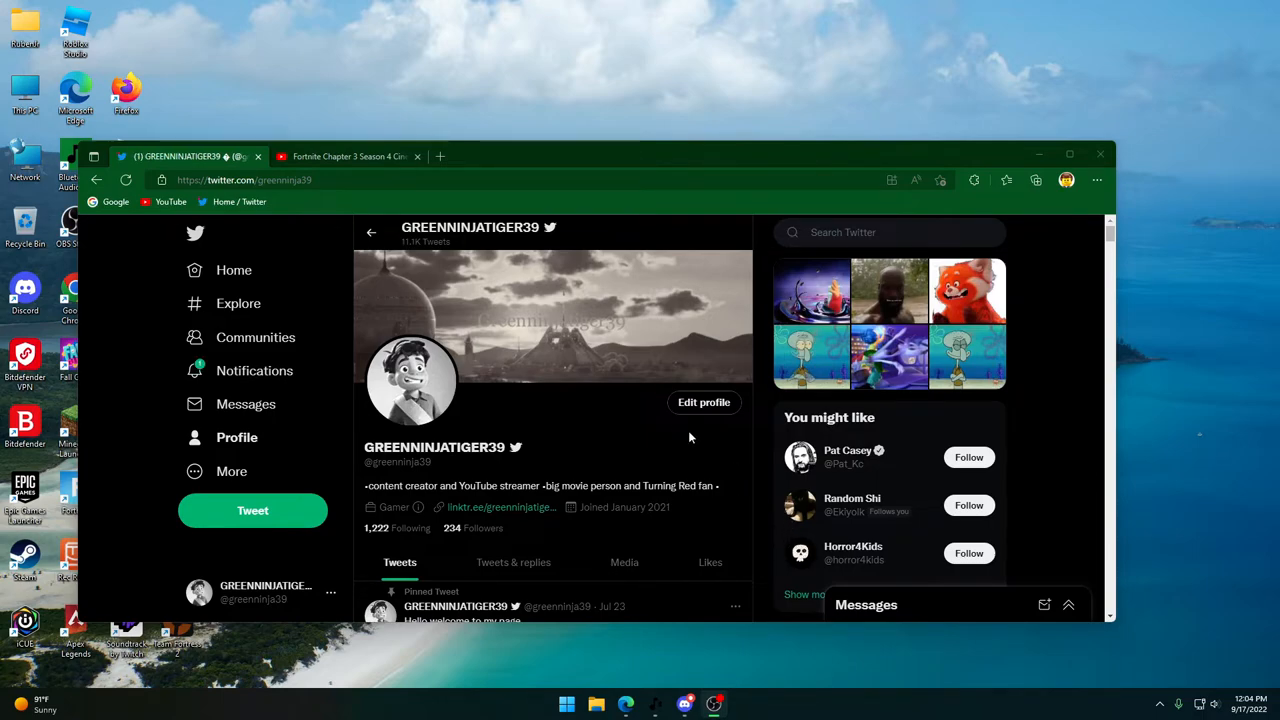
mouse_move(780, 537)
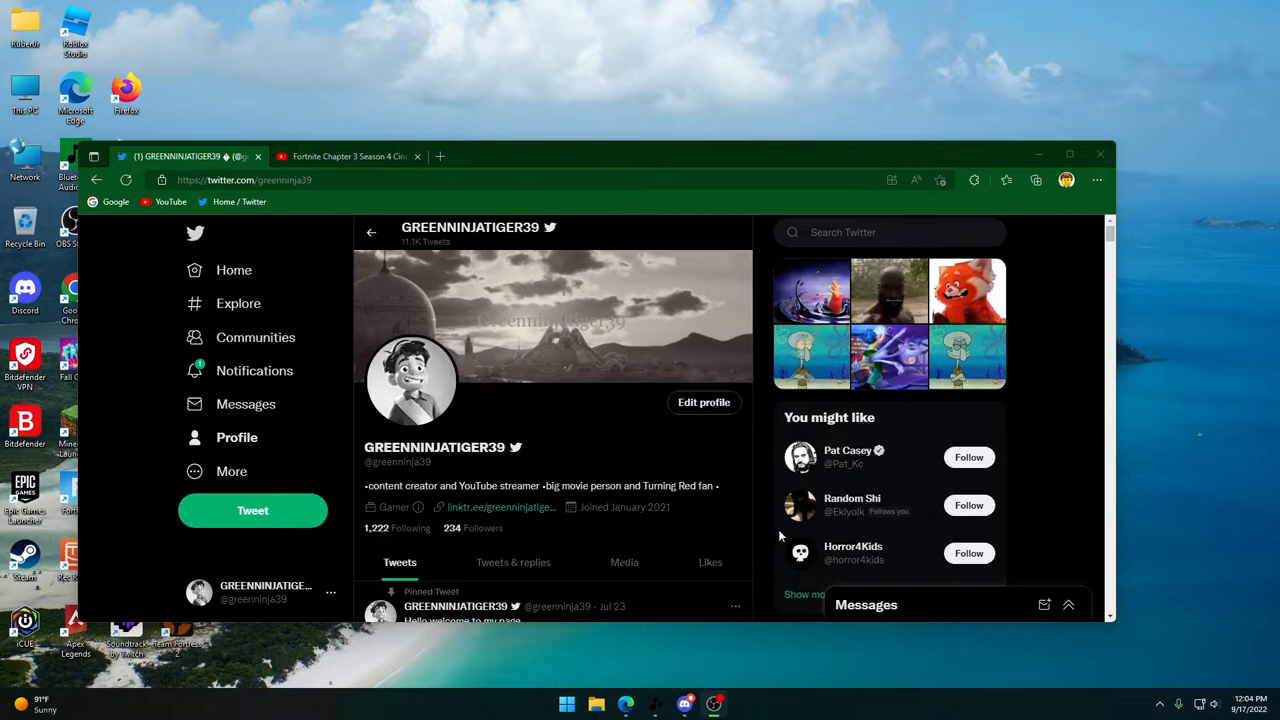
mouse_move(1018, 460)
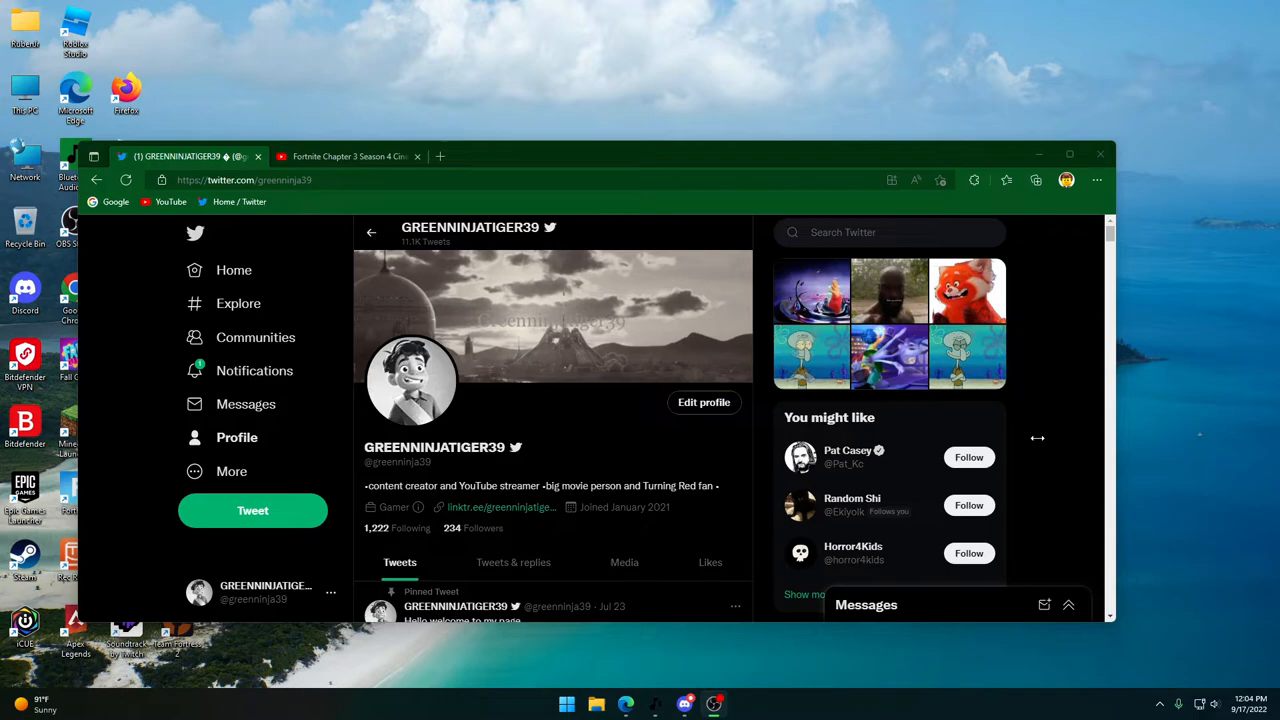
mouse_move(779, 457)
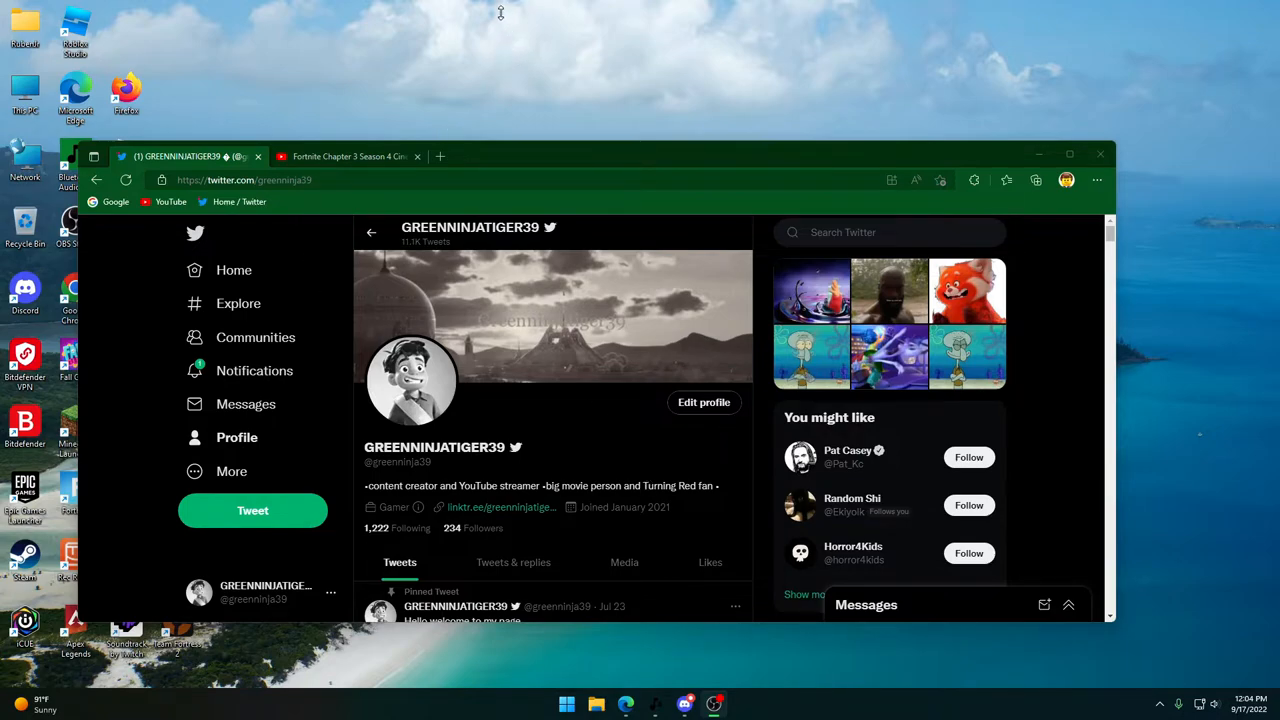
mouse_move(694, 566)
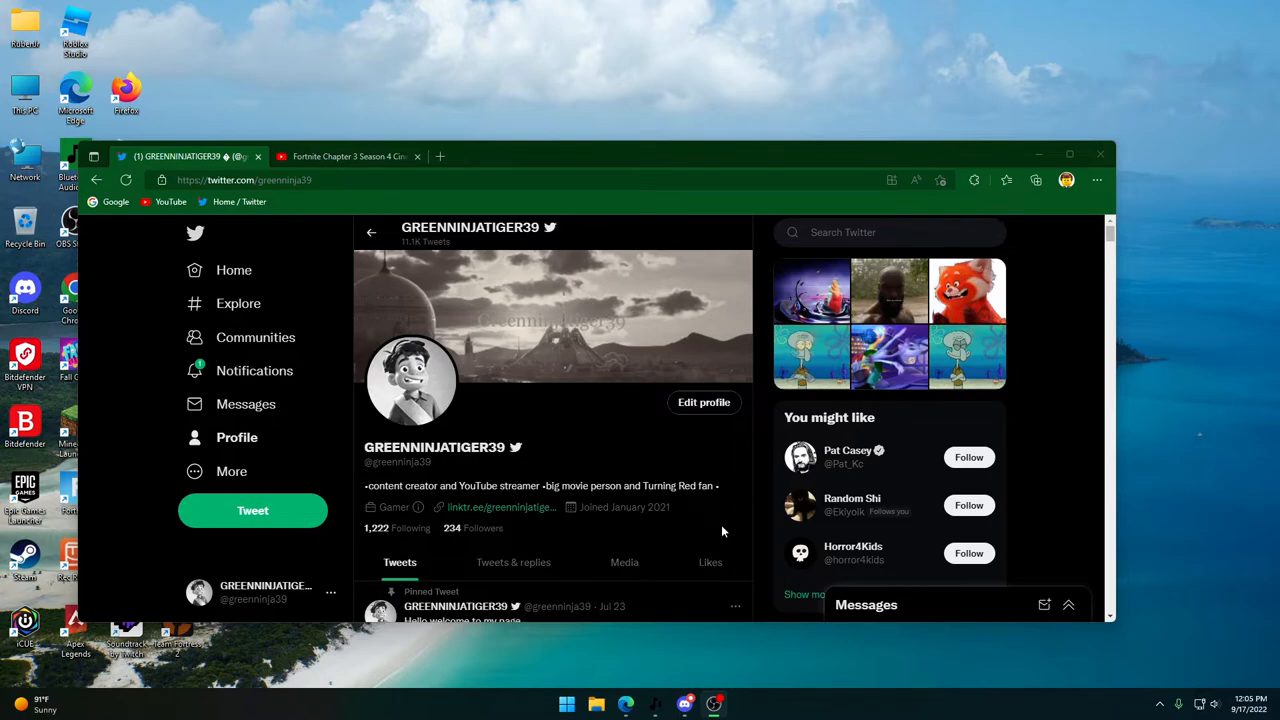
mouse_move(705, 551)
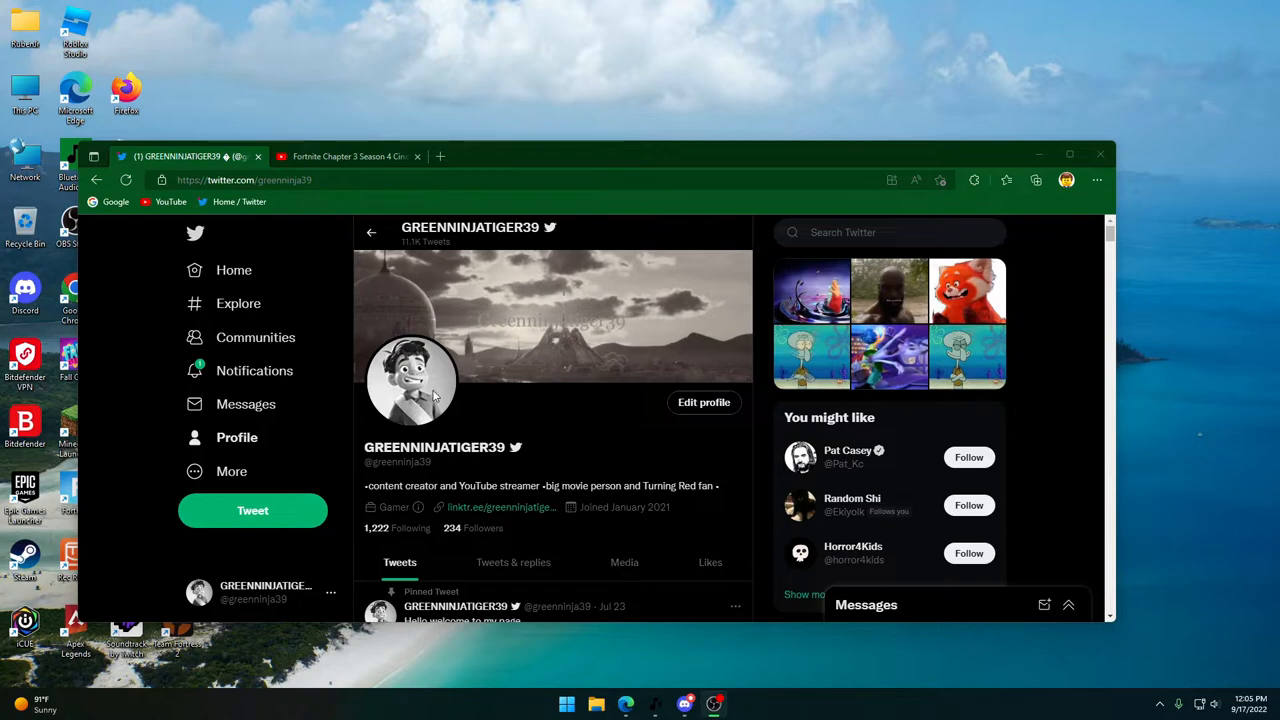
mouse_move(432, 398)
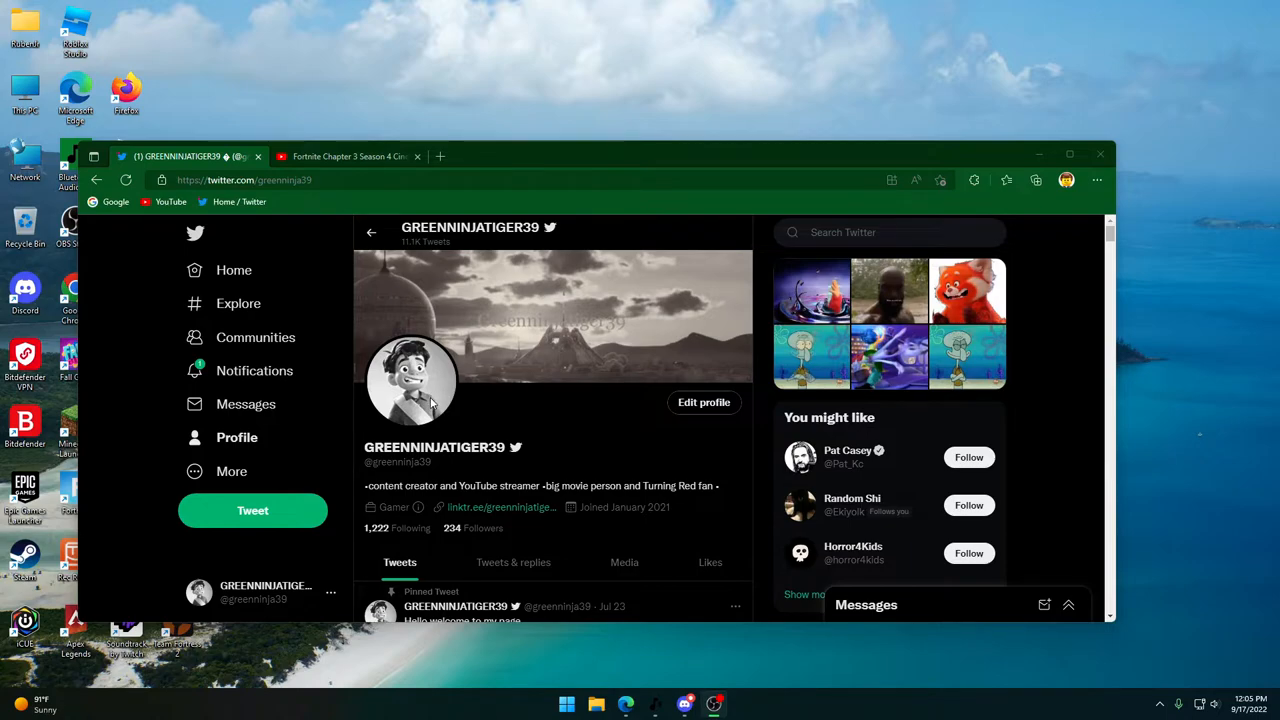
left_click(1244, 702)
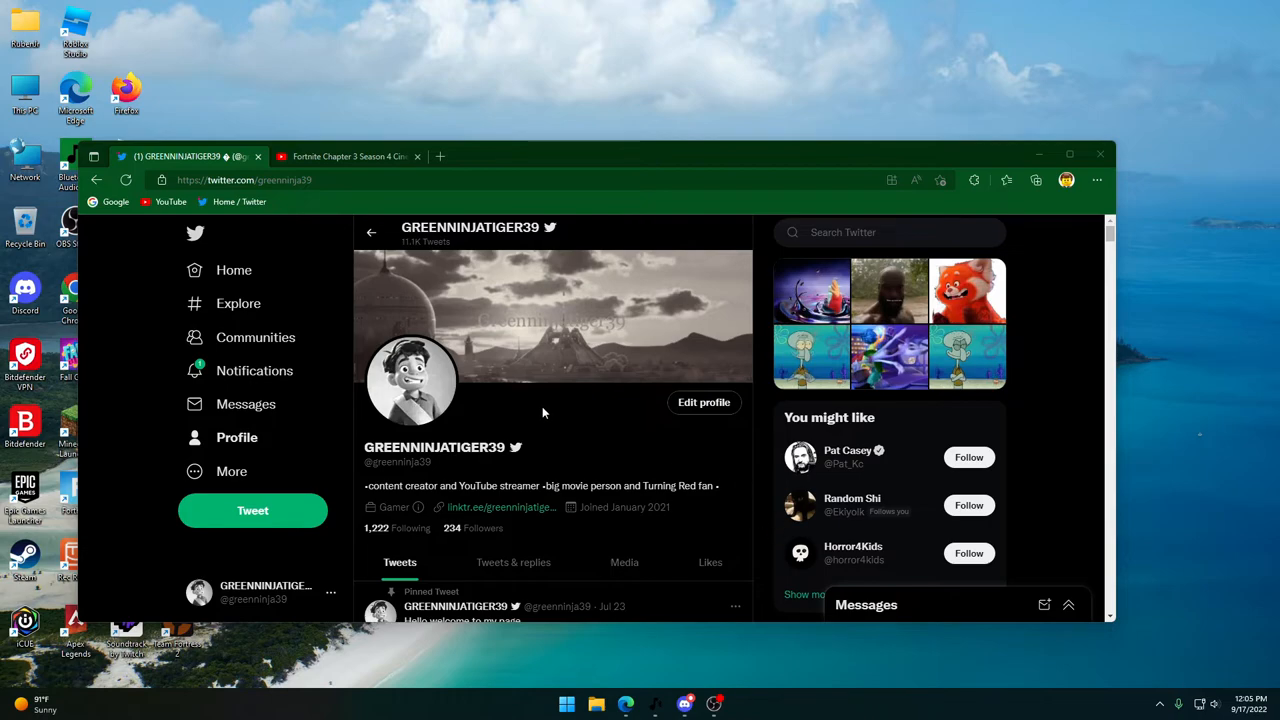
mouse_move(549, 424)
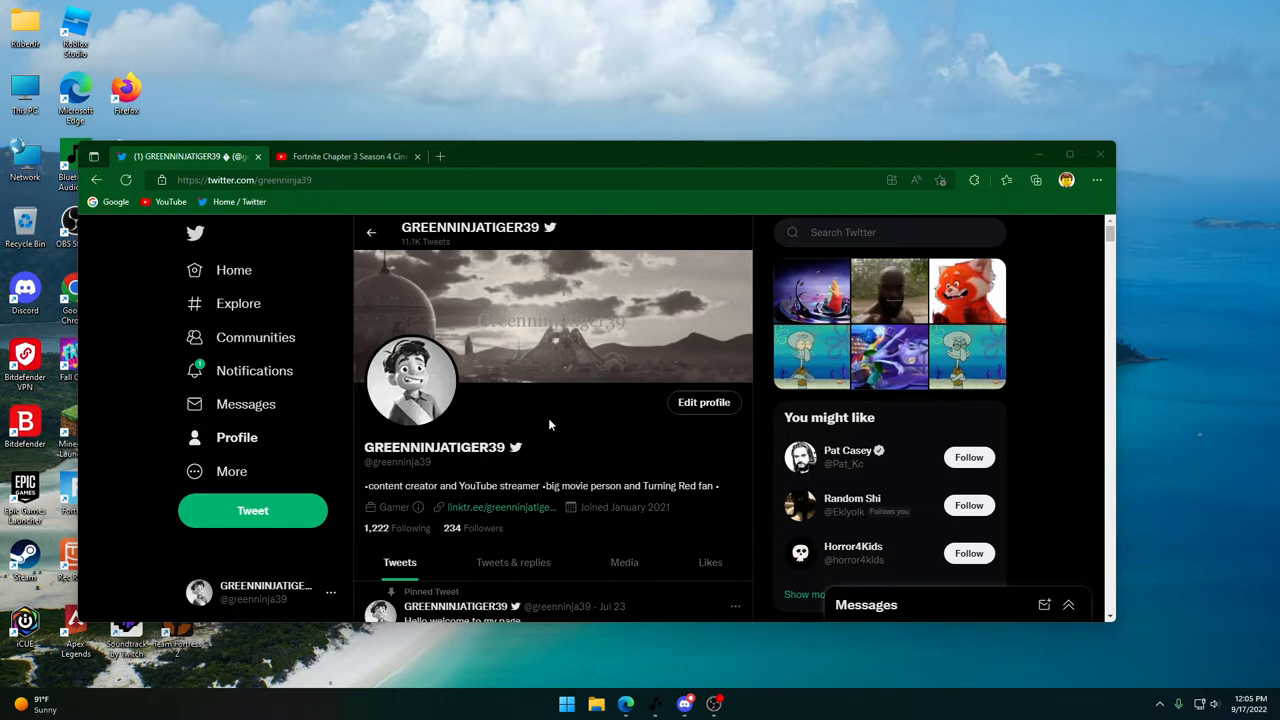
mouse_move(549, 420)
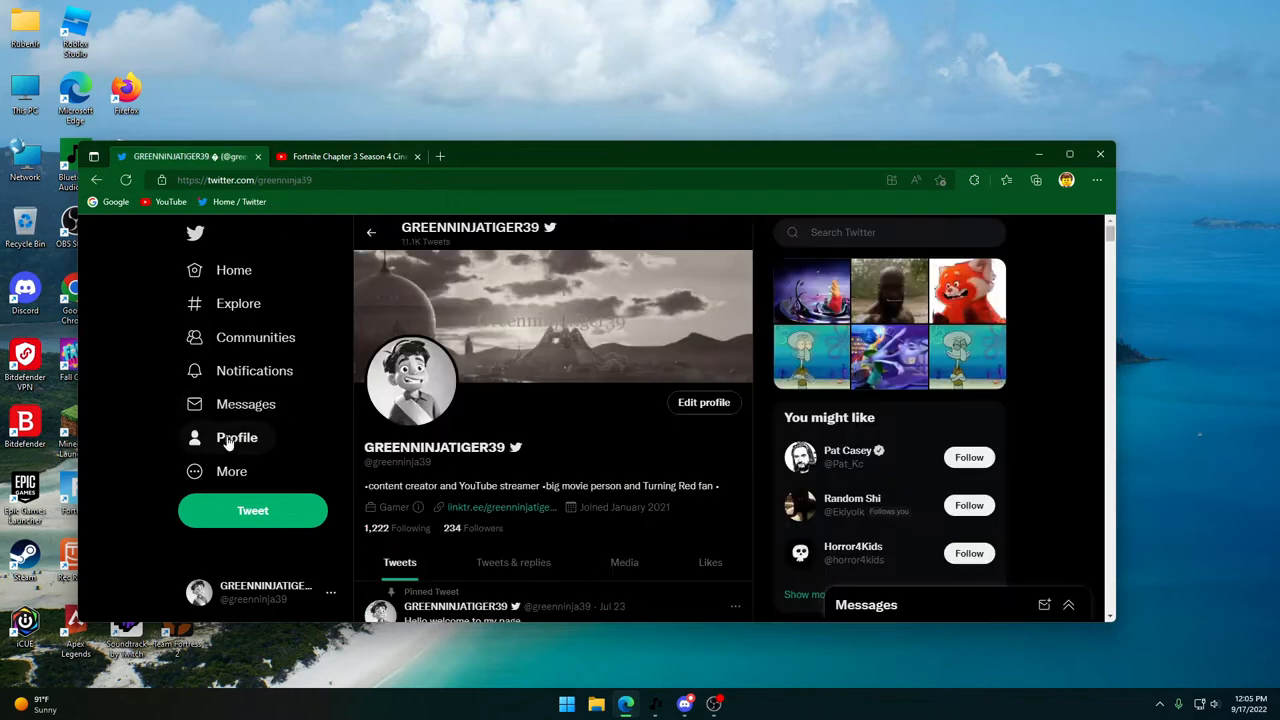
mouse_move(353, 108)
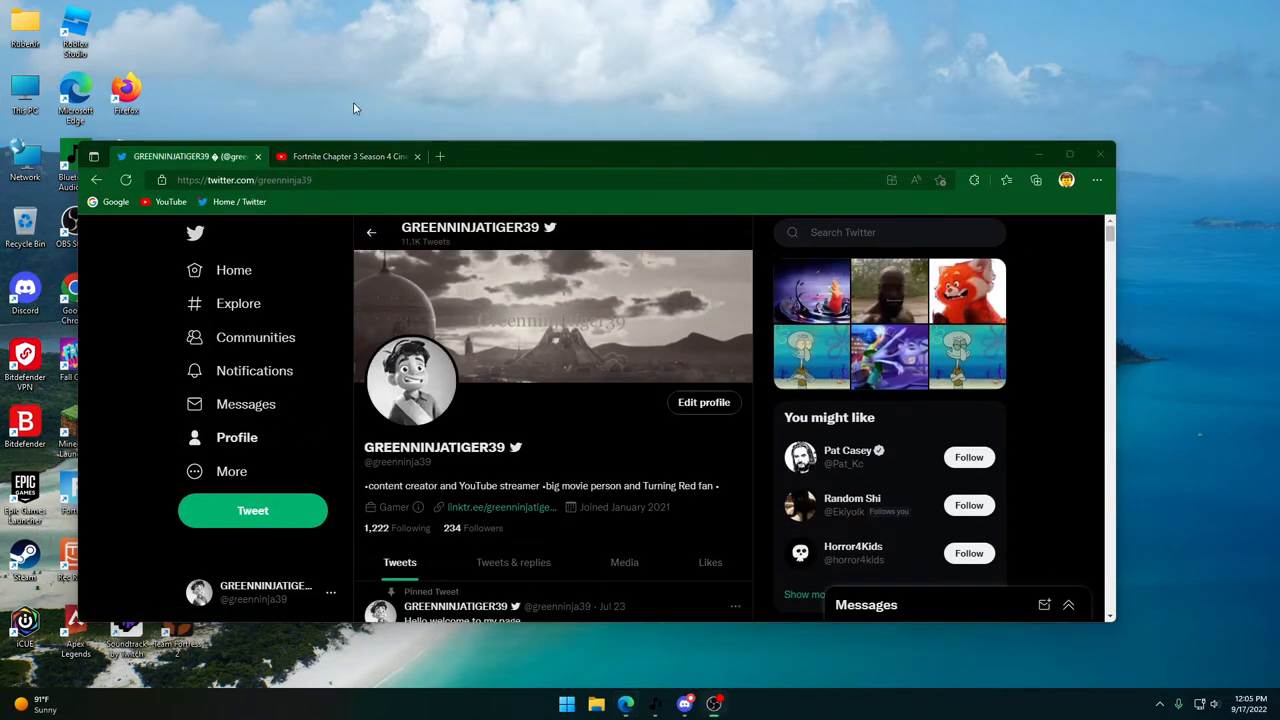
mouse_move(658, 180)
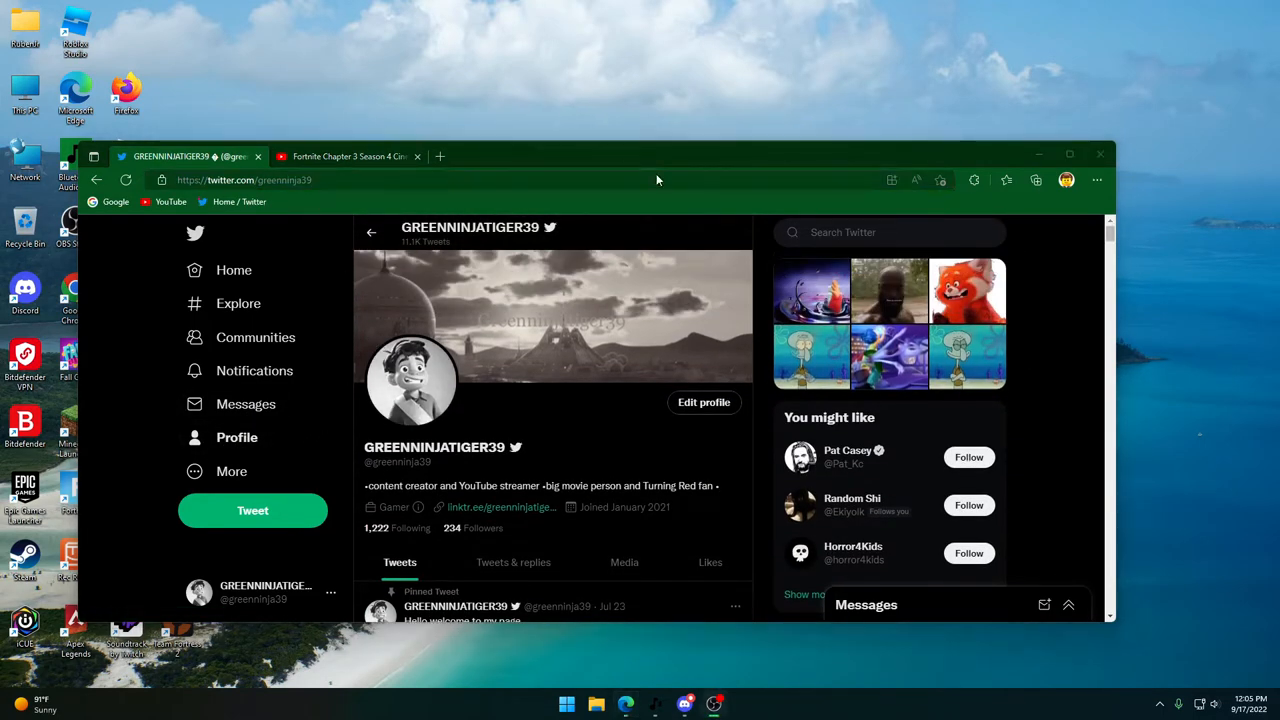
mouse_move(1019, 282)
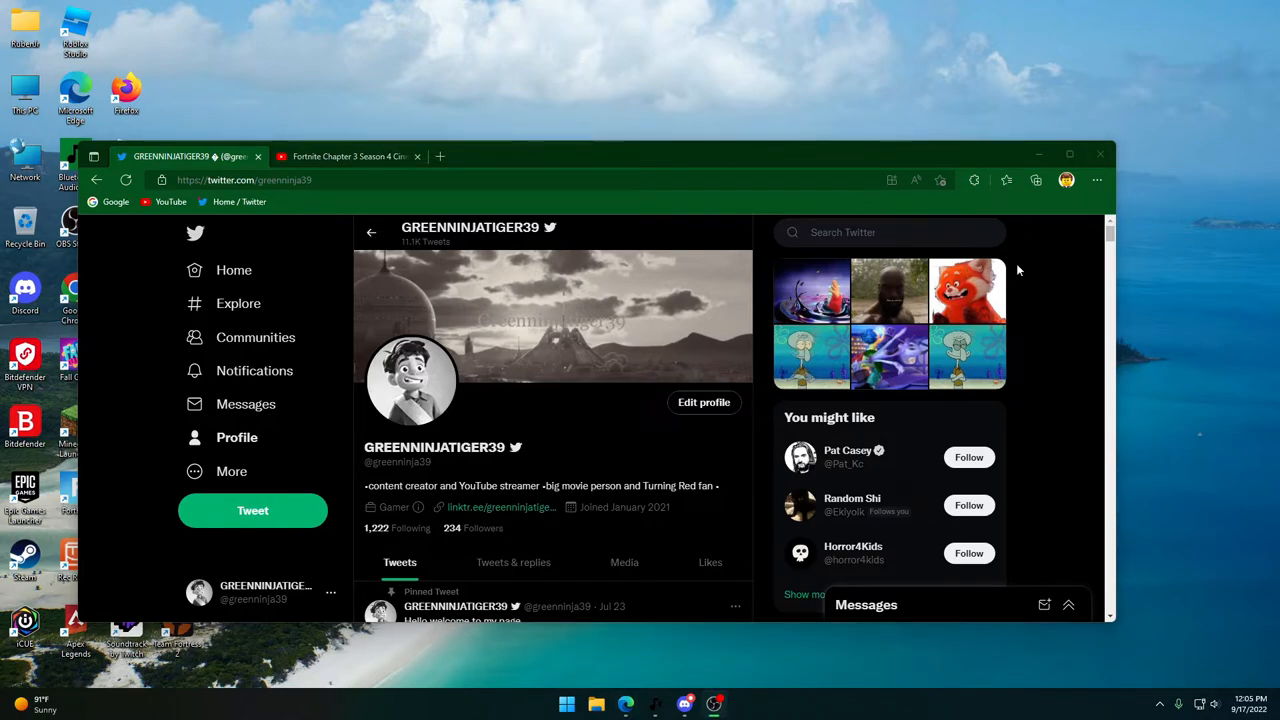
mouse_move(629, 95)
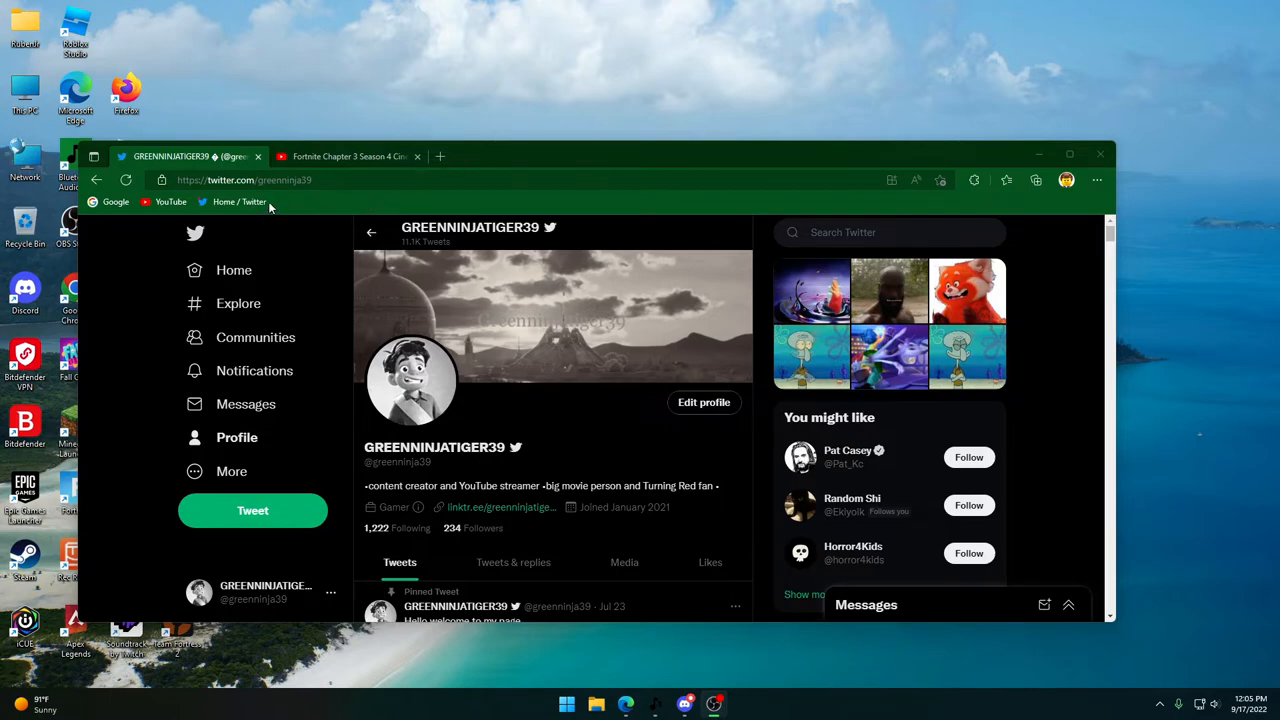
Scroll the Twitter home feed briefly, then return to the Fortnite trailer tab
left_click(348, 156)
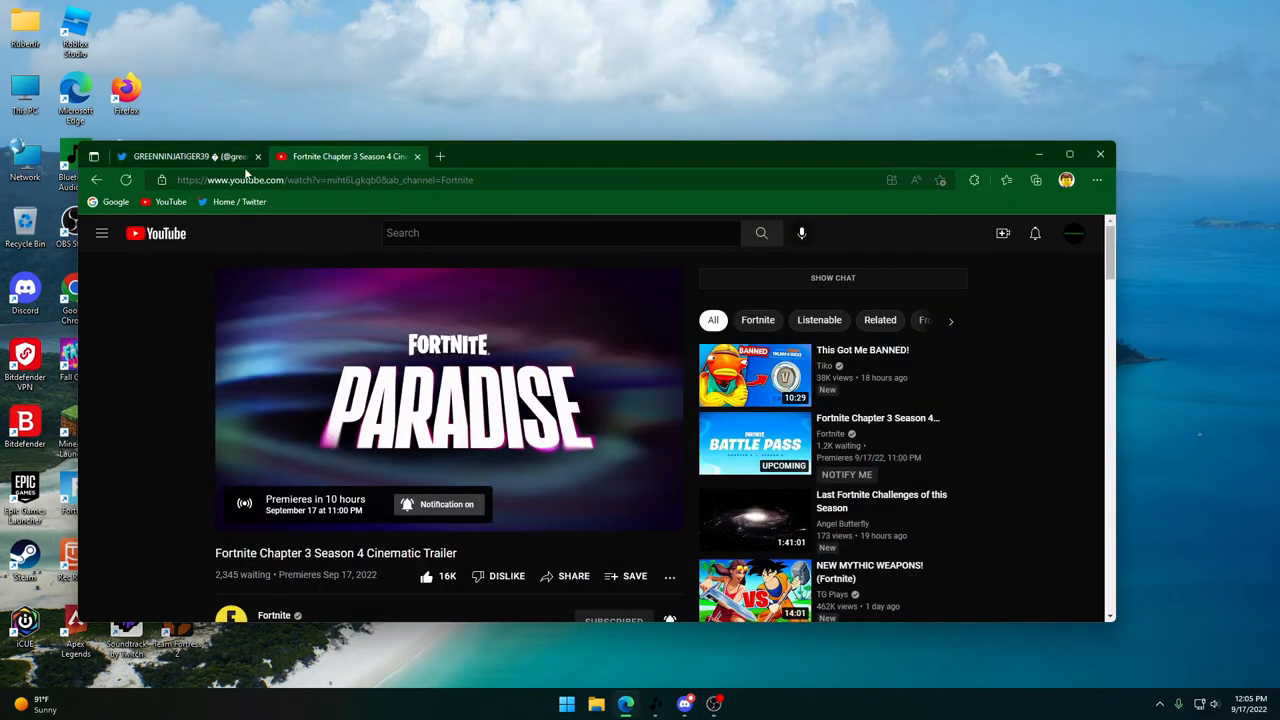
left_click(180, 156)
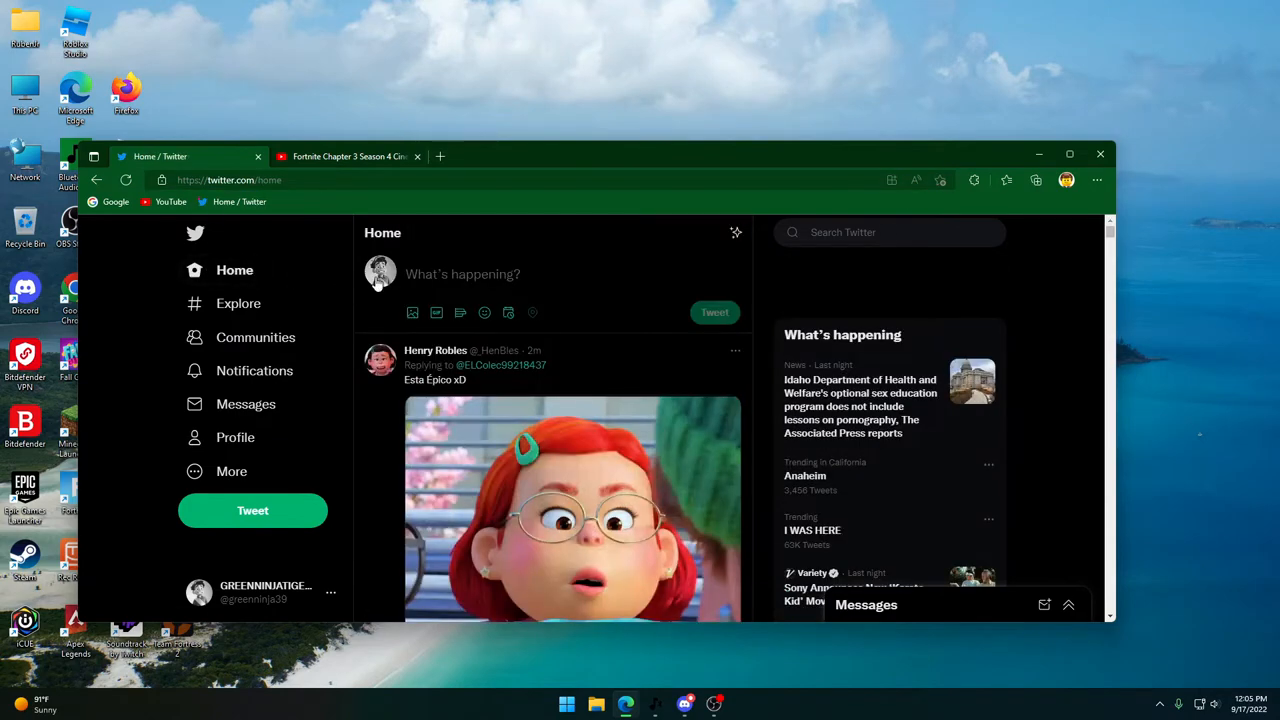
scroll("down", 3)
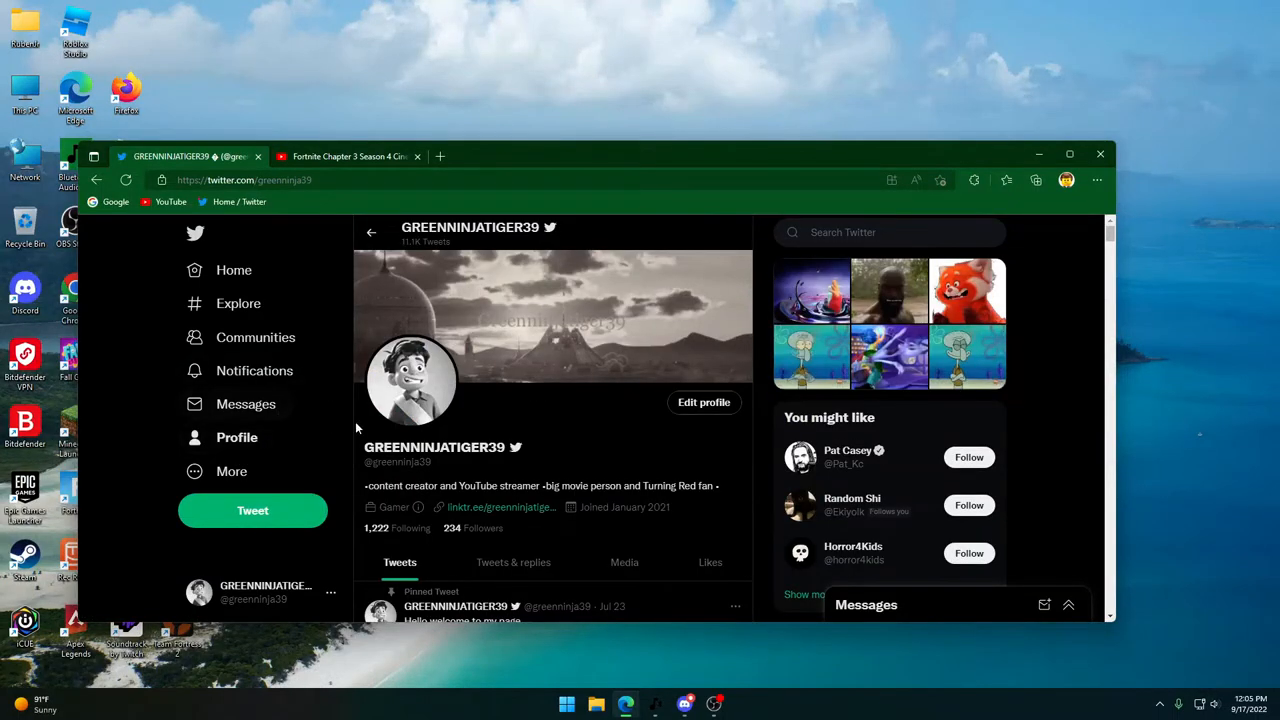
mouse_move(233, 270)
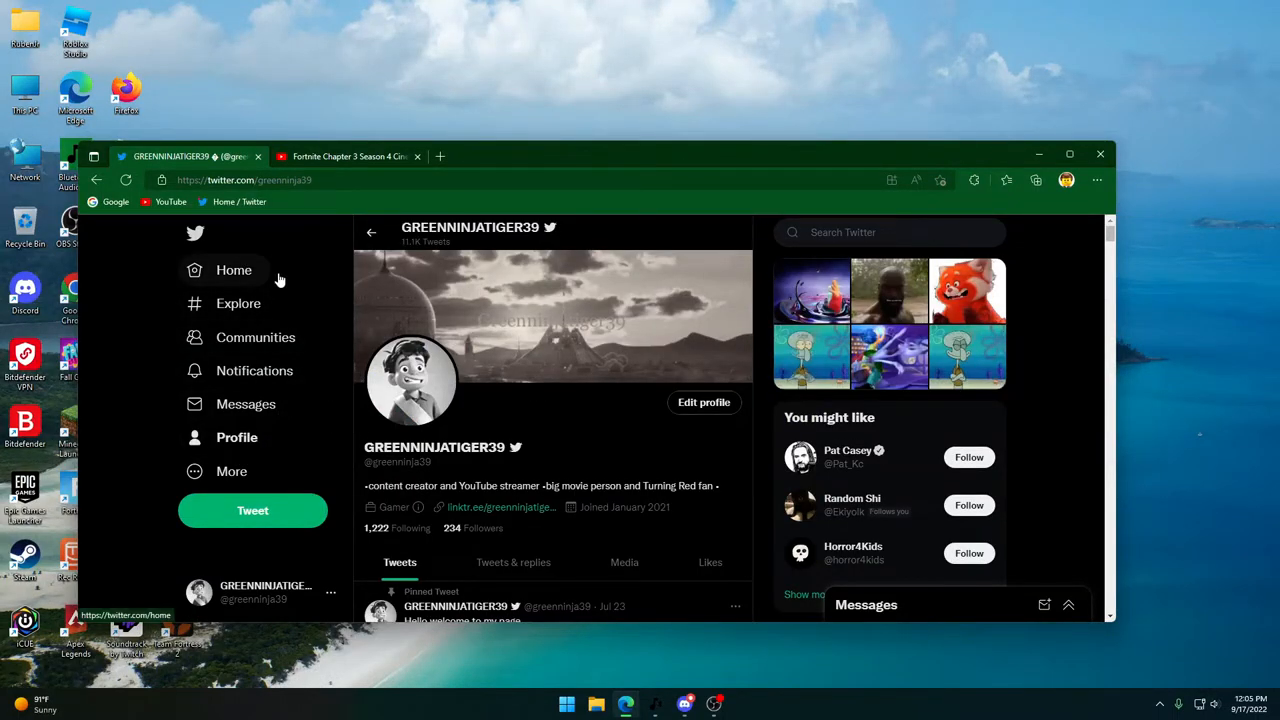
left_click(350, 156)
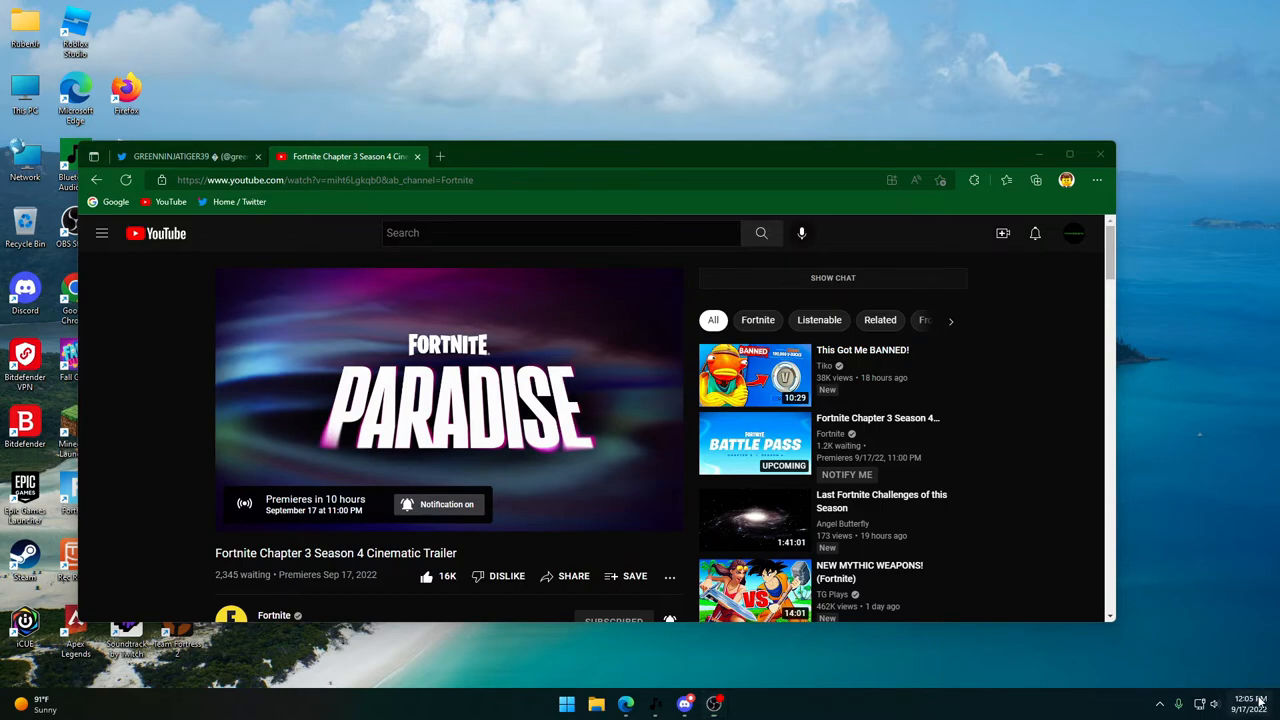
left_click(1247, 705)
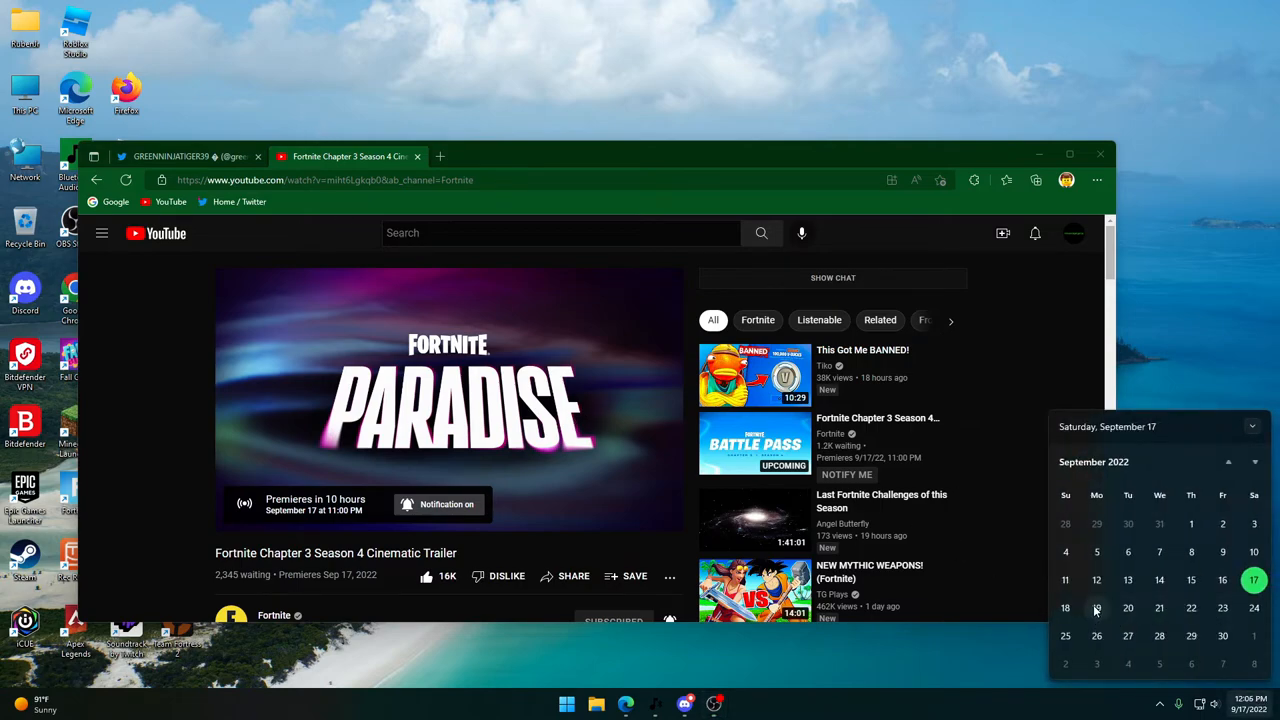
mouse_move(1096, 608)
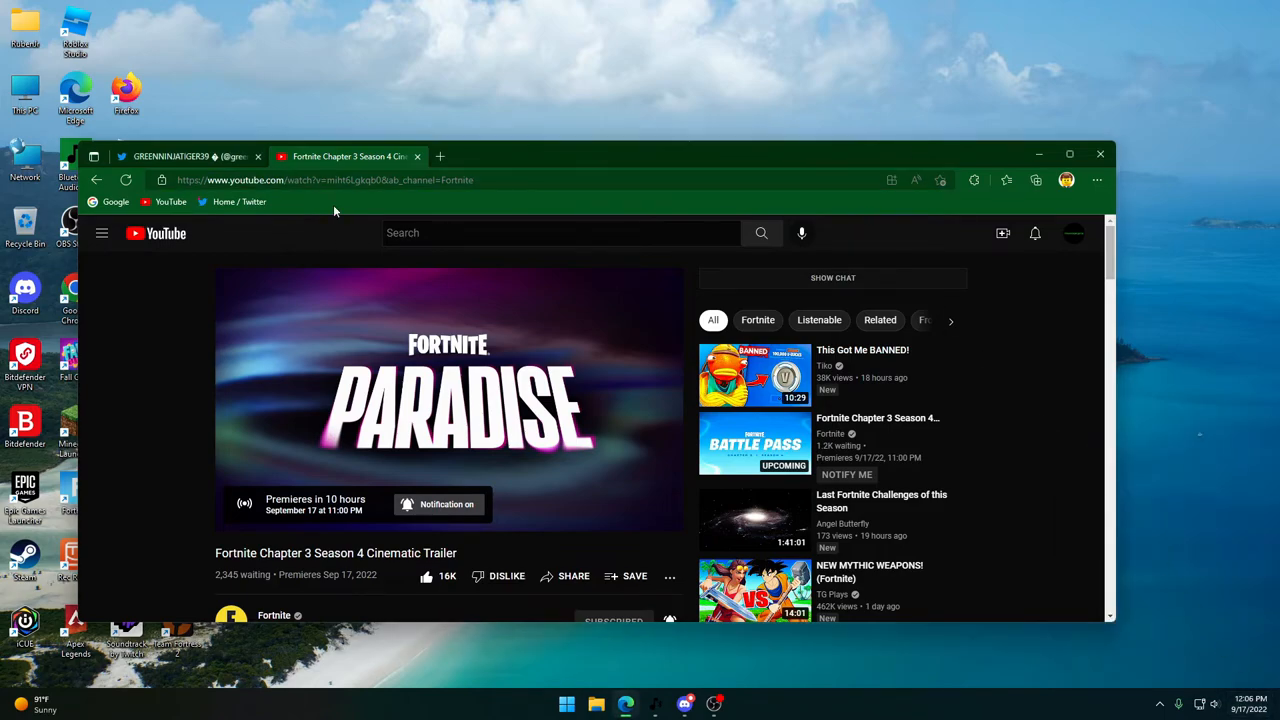
mouse_move(877, 205)
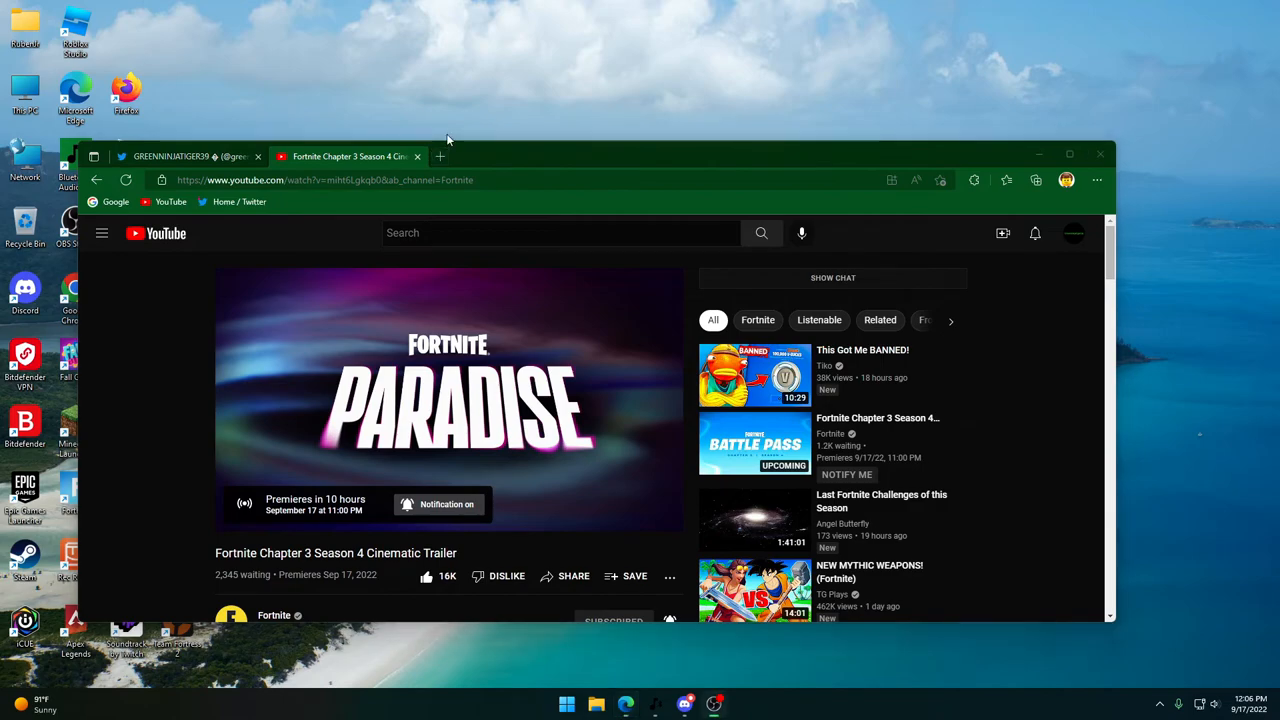
Add a blank Edge tab and go back to the Fortnite trailer premiere
left_click(439, 156)
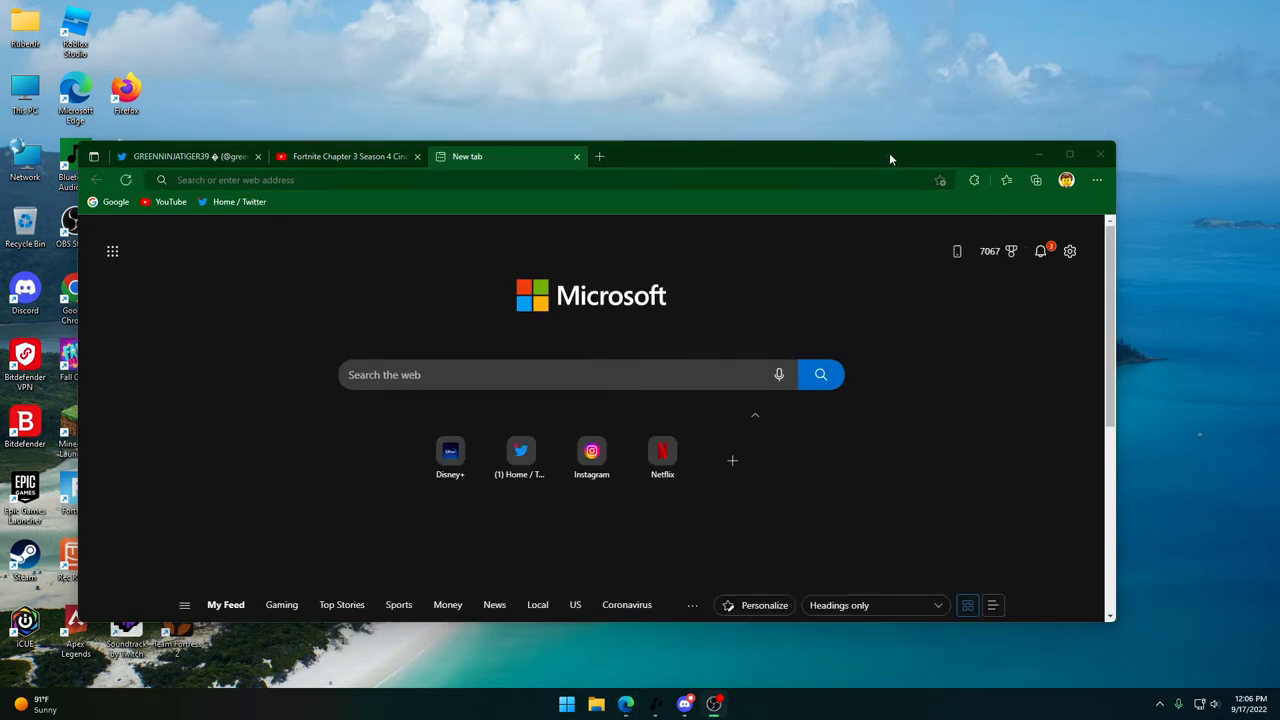
mouse_move(855, 161)
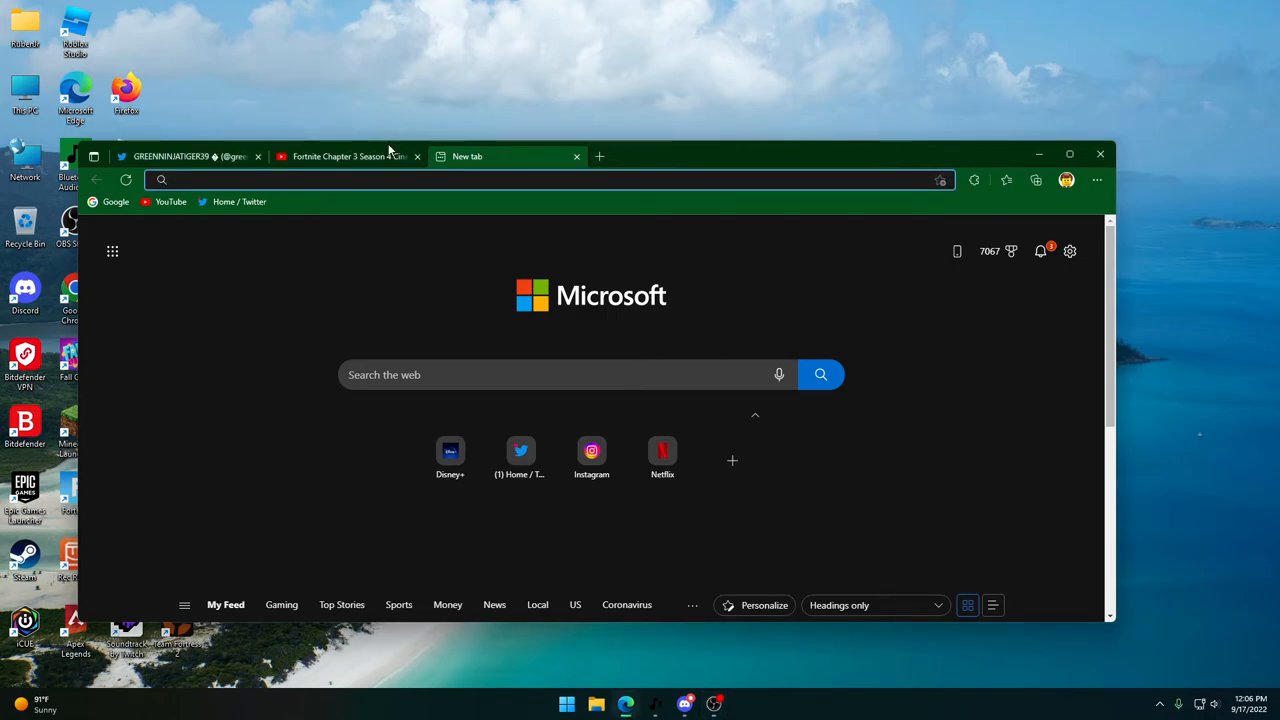
left_click(350, 156)
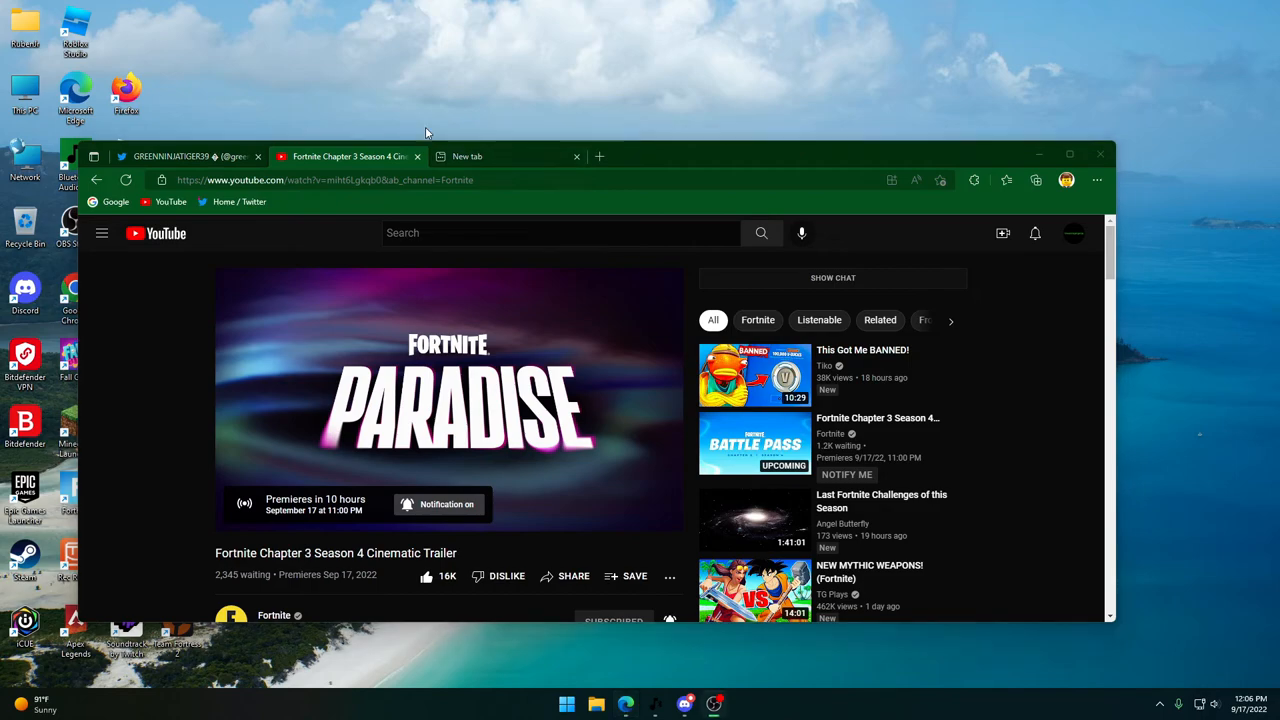
mouse_move(473, 234)
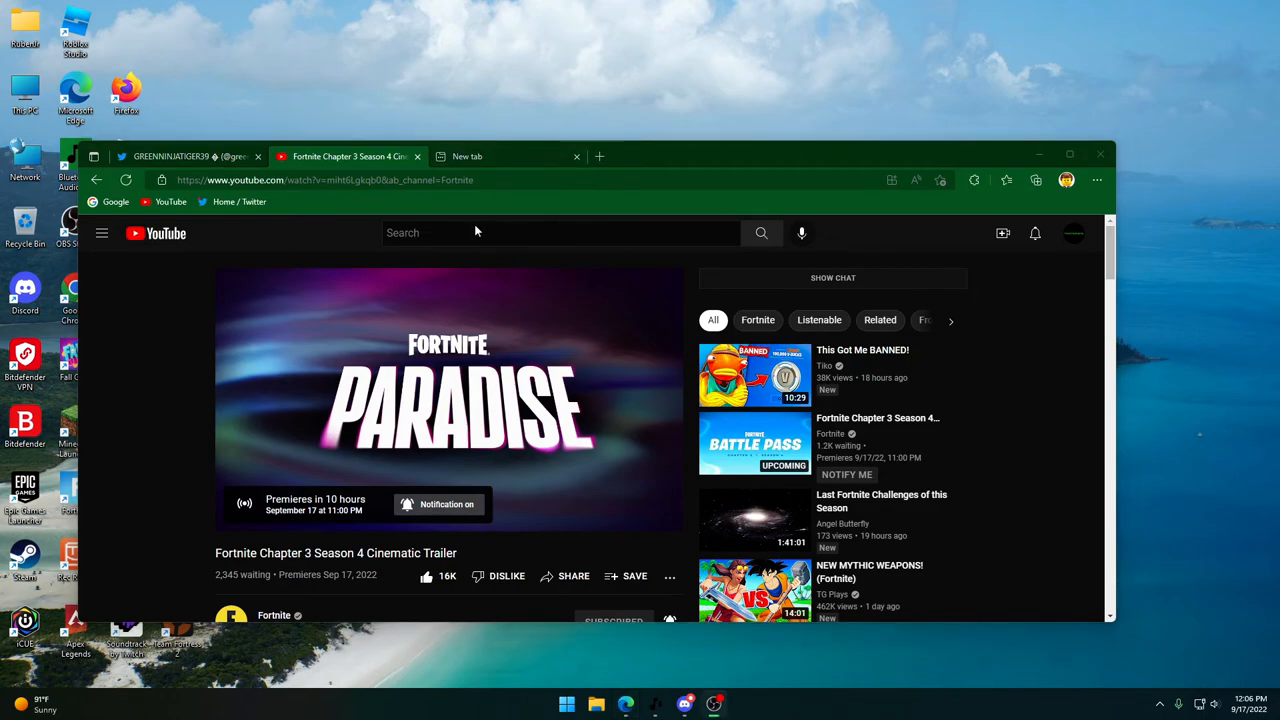
mouse_move(620, 307)
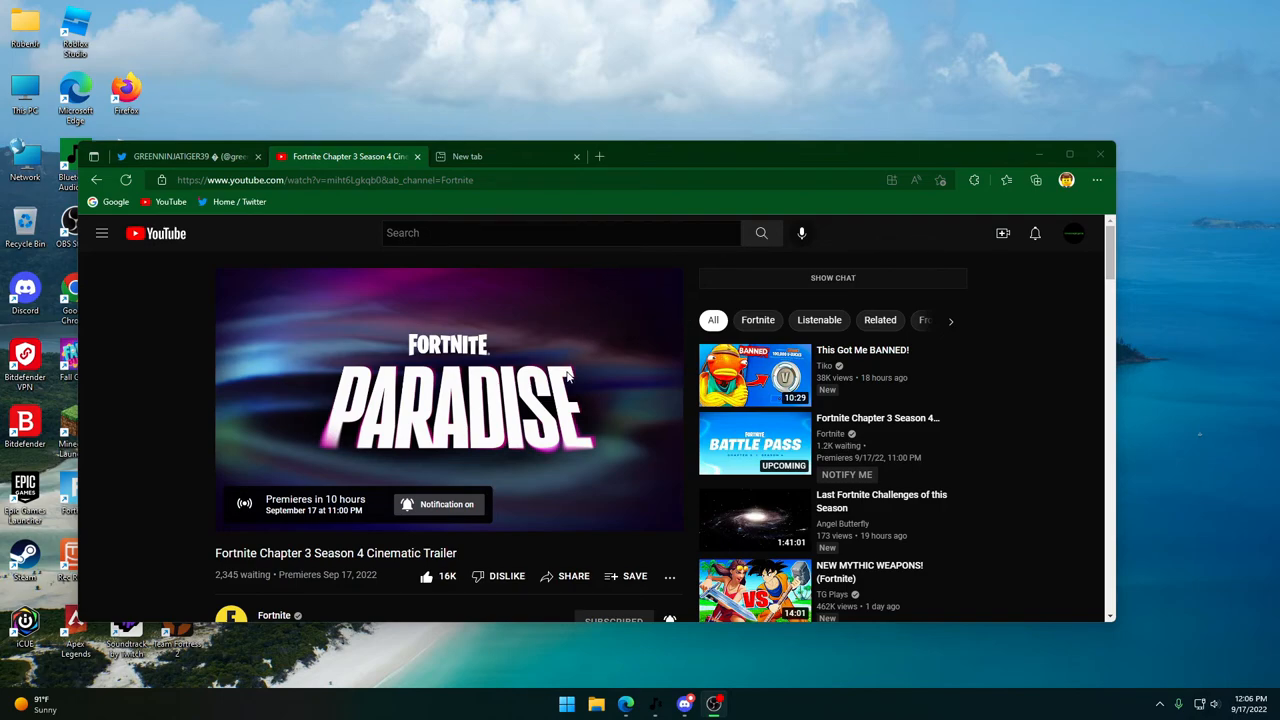
mouse_move(667, 543)
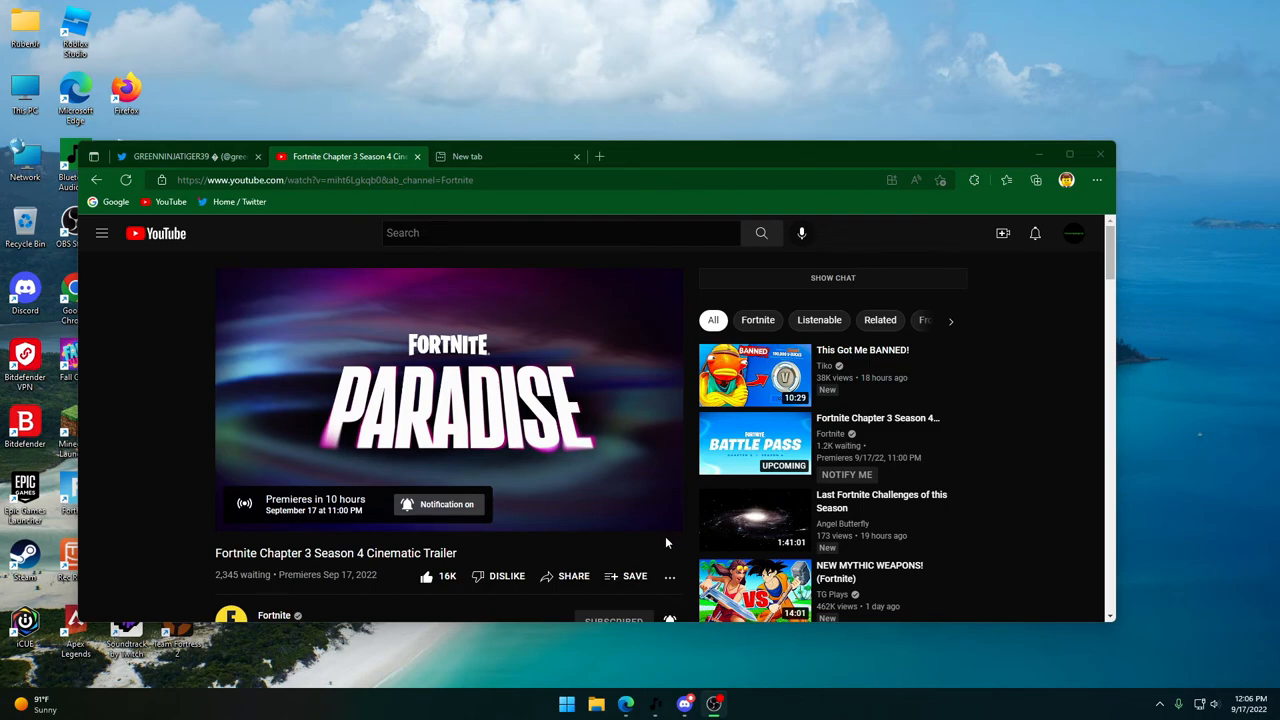
mouse_move(670, 549)
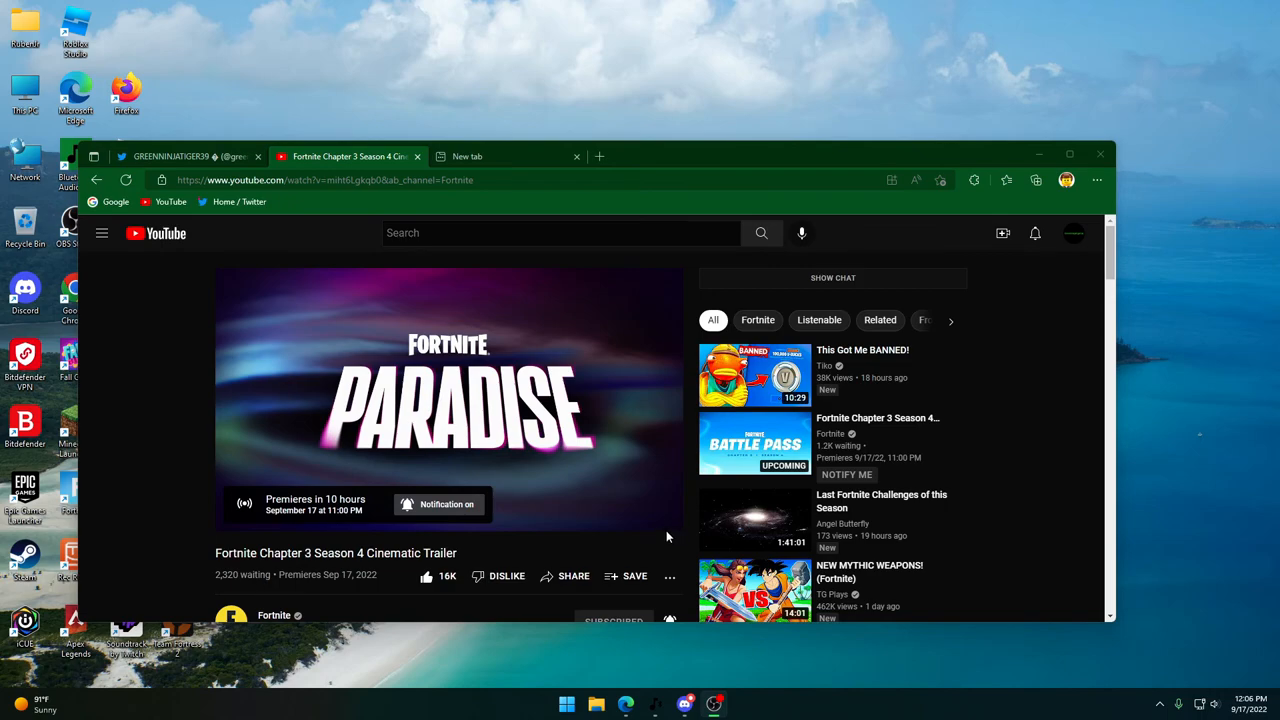
mouse_move(674, 542)
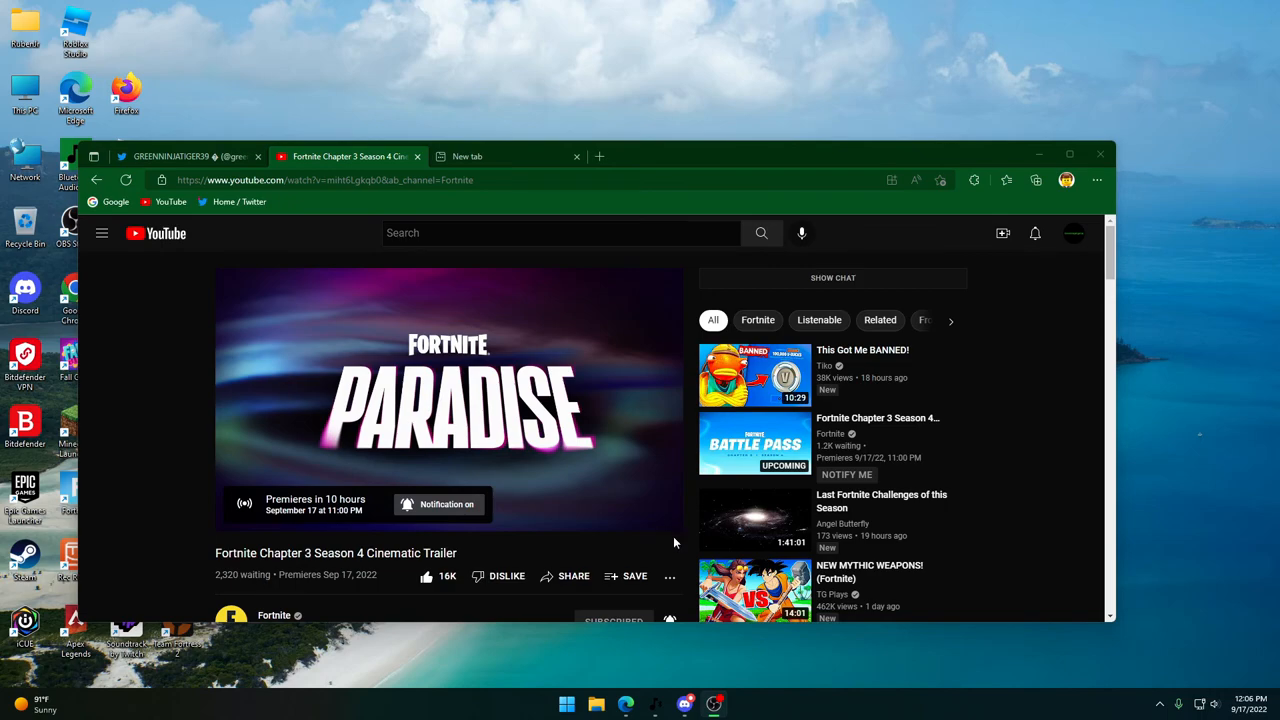